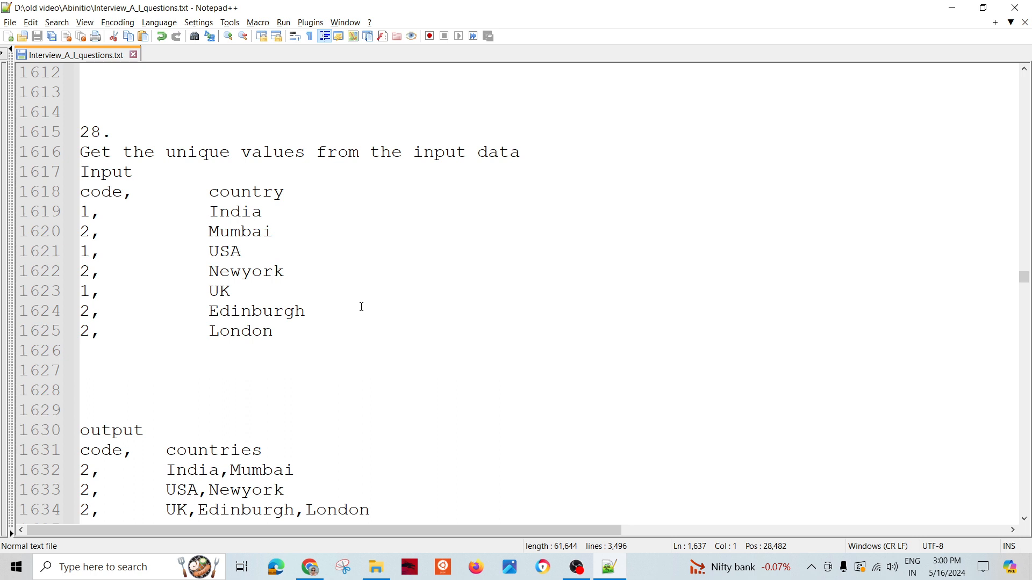
mouse_move(193, 322)
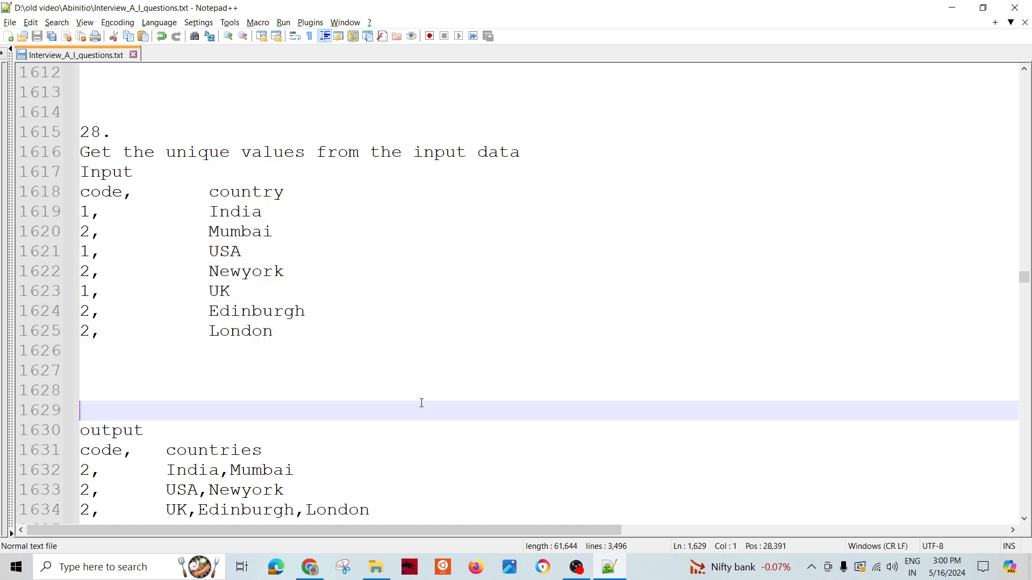
mouse_move(295, 172)
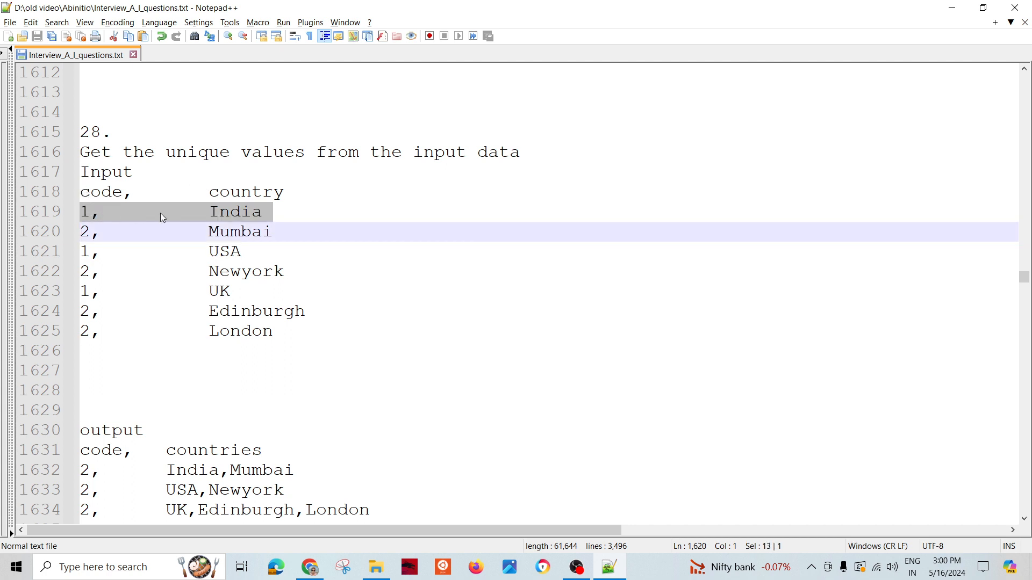
- Trace the India, Mumbai, Edinburgh and London rows of question 28's input
click(82, 231)
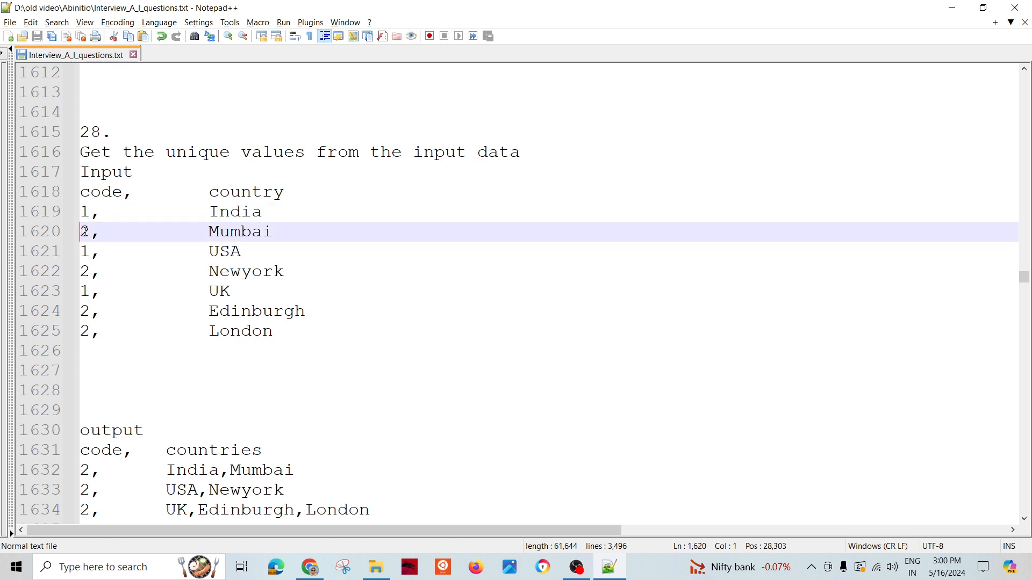
click(92, 231)
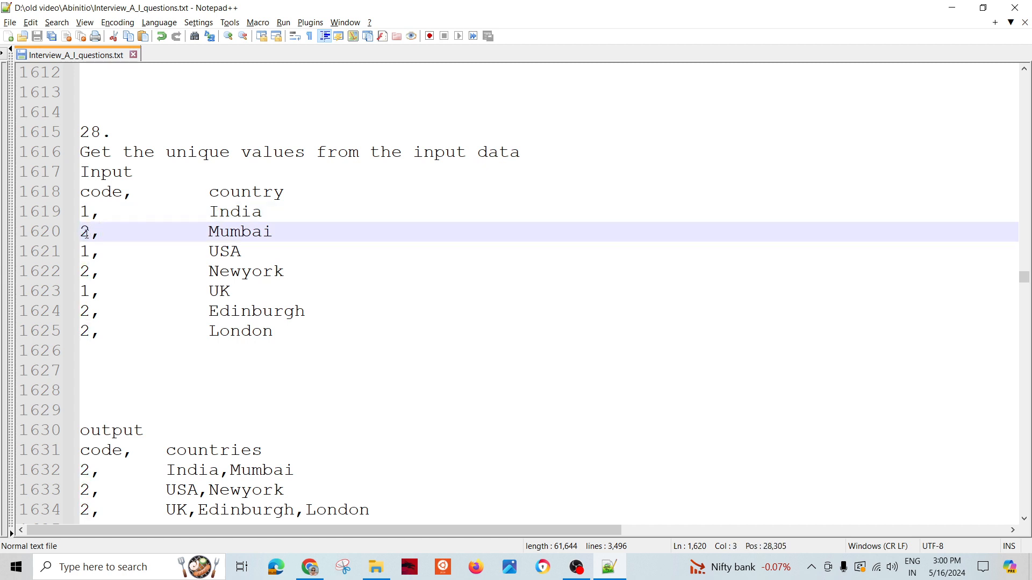
click(289, 232)
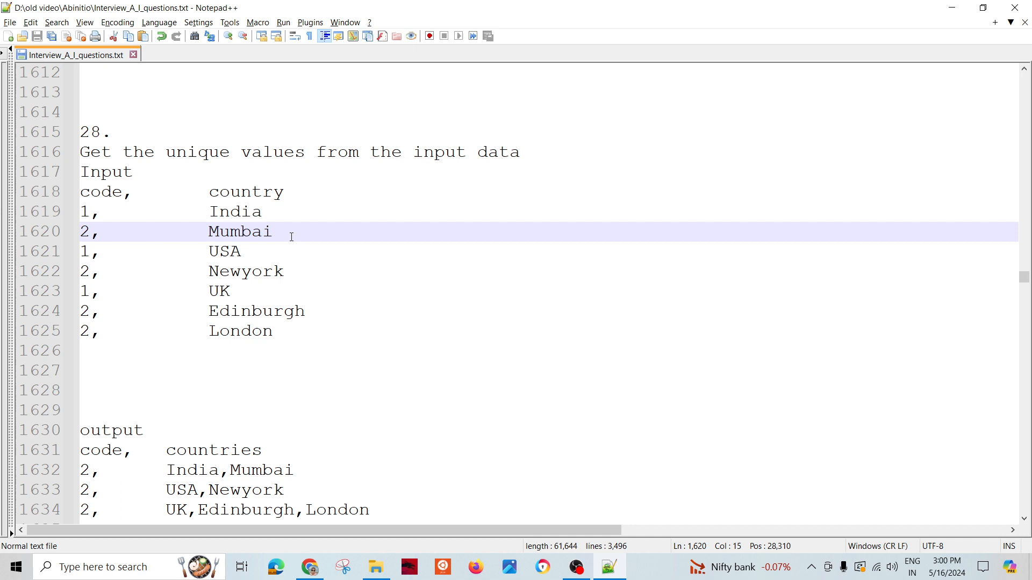
double_click(235, 211)
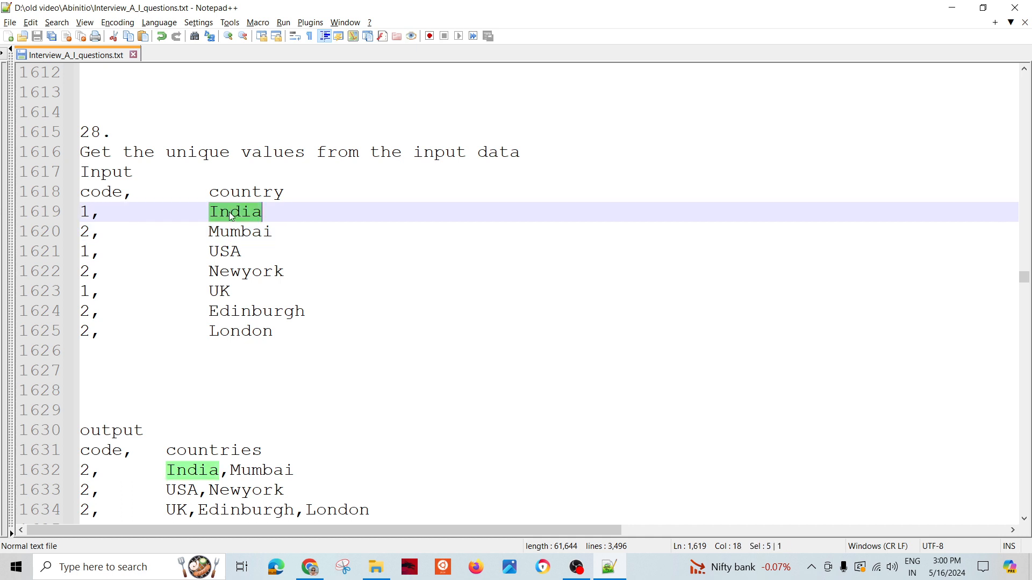
double_click(245, 271)
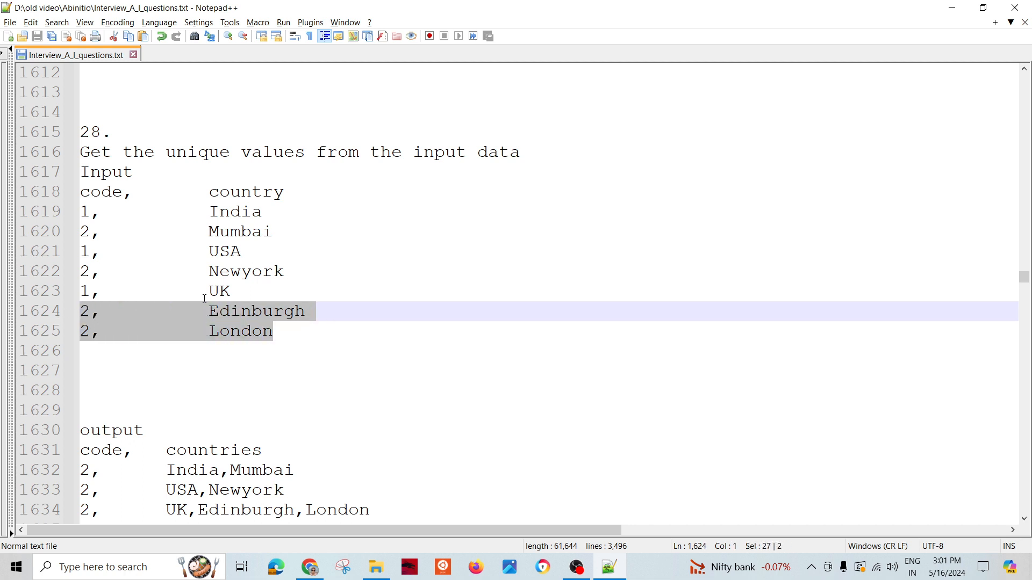
double_click(219, 291)
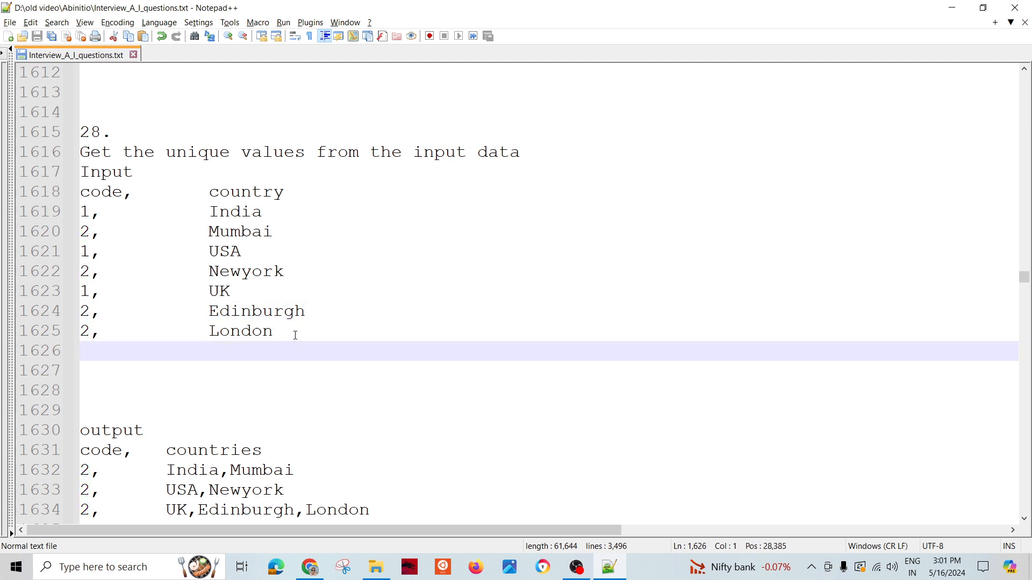
click(81, 350)
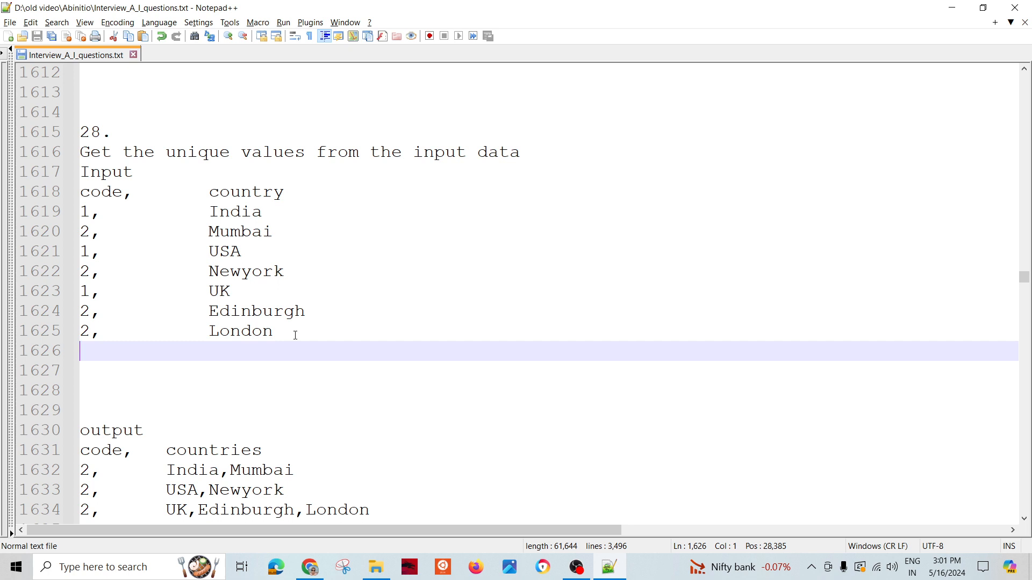
mouse_move(343, 321)
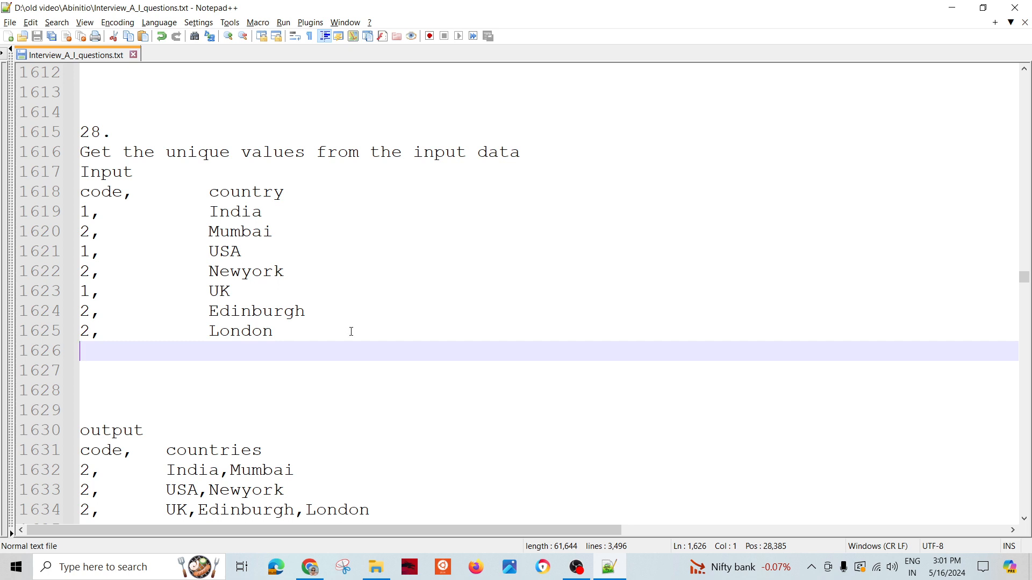
mouse_move(190, 372)
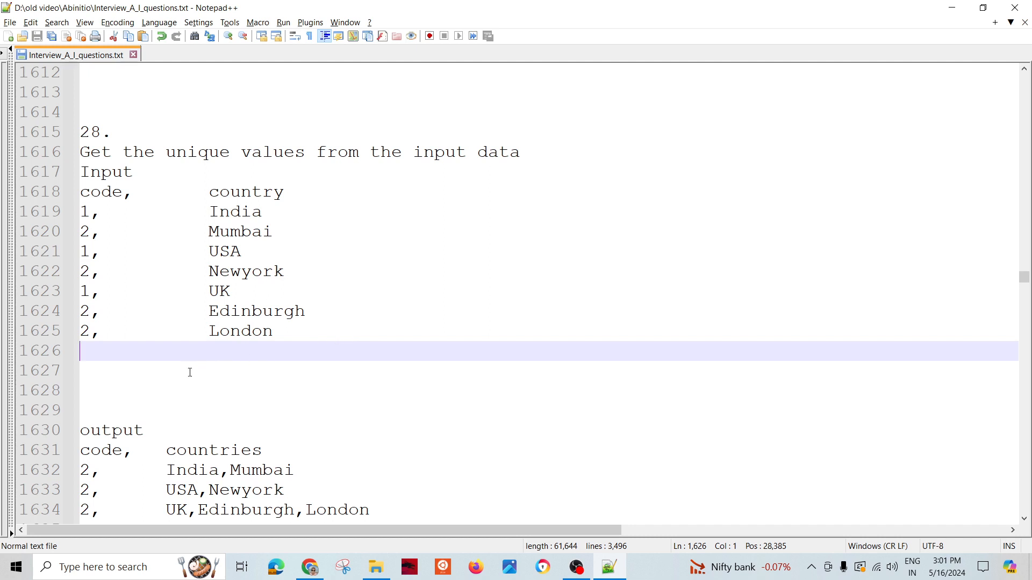
mouse_move(96, 222)
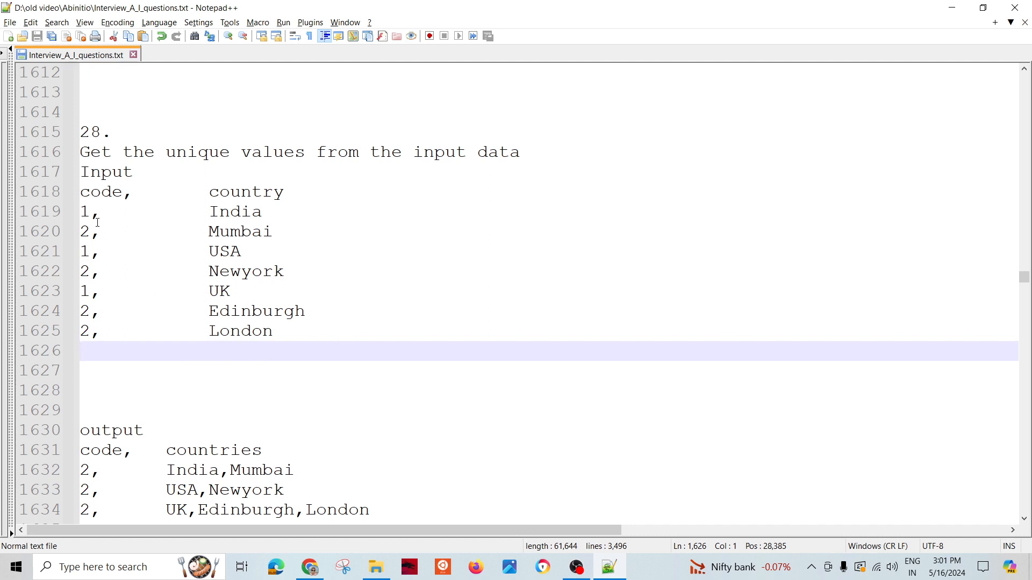
- Revisit the USA, Mumbai and Edinburgh input rows
click(82, 211)
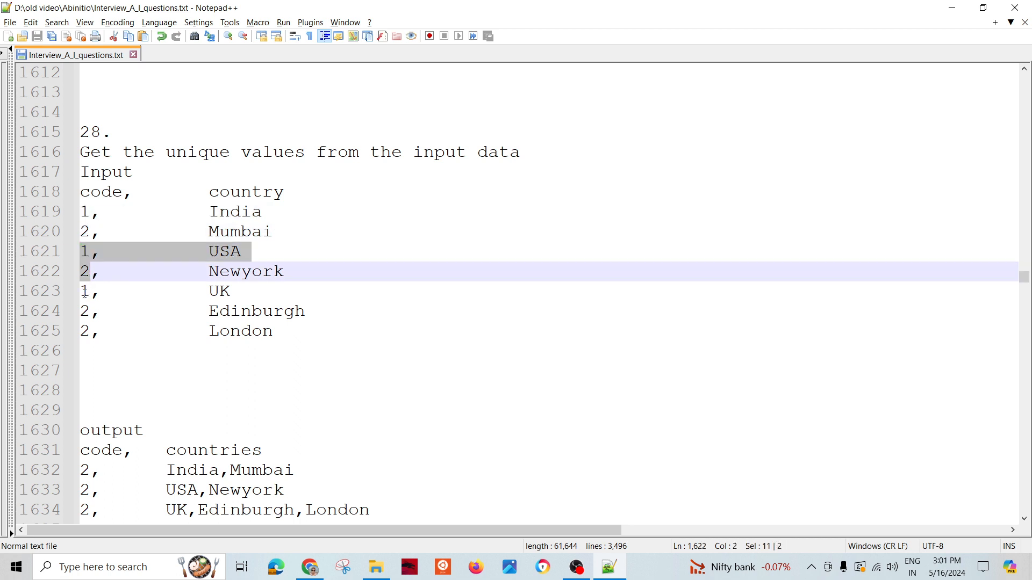
click(82, 370)
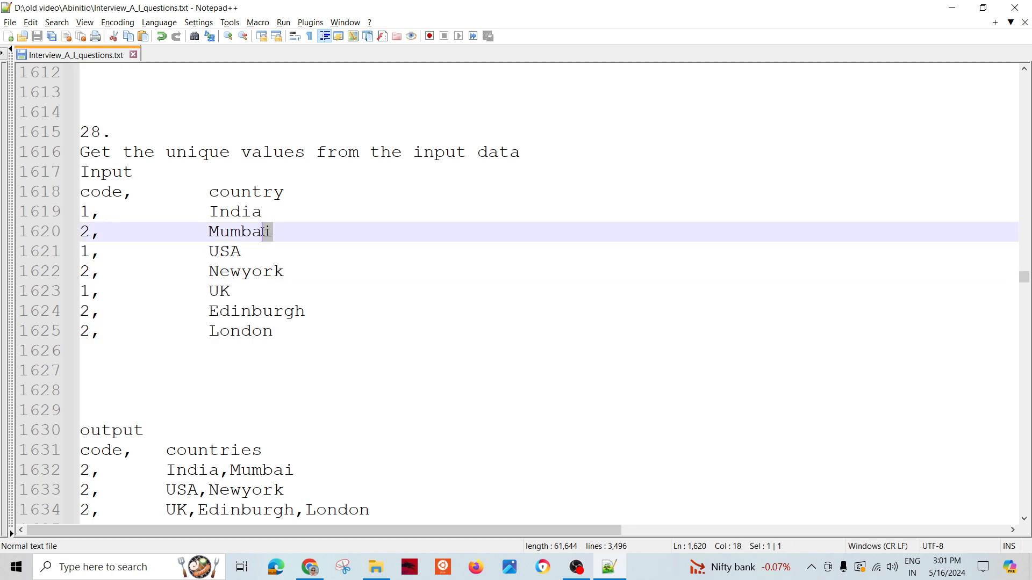
click(305, 311)
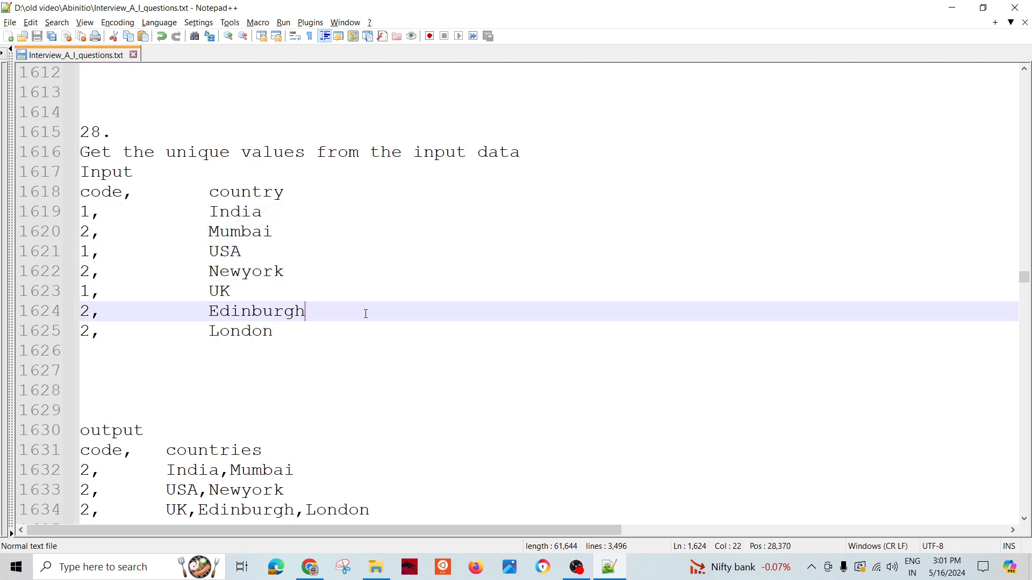
mouse_move(379, 302)
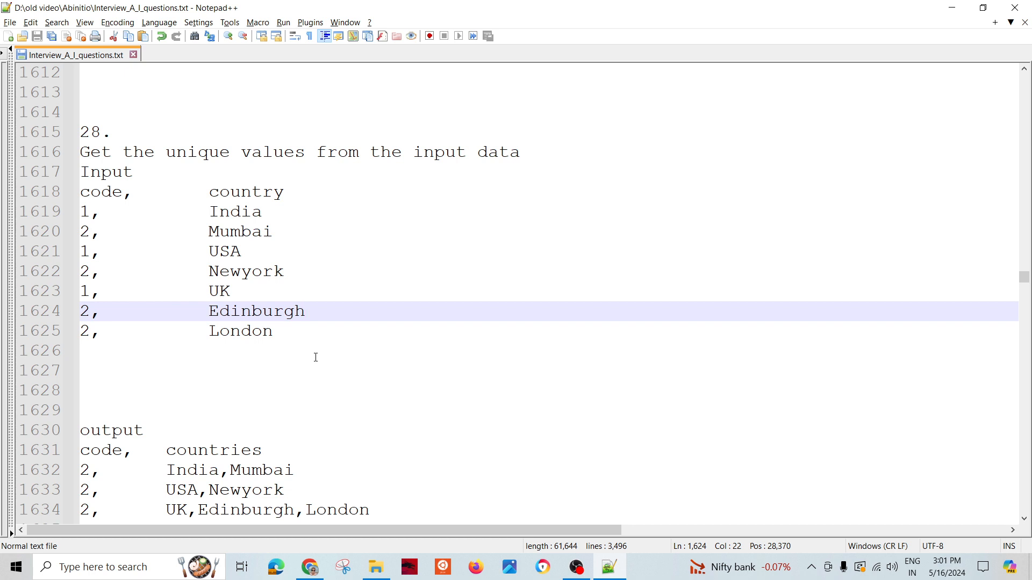
click(304, 310)
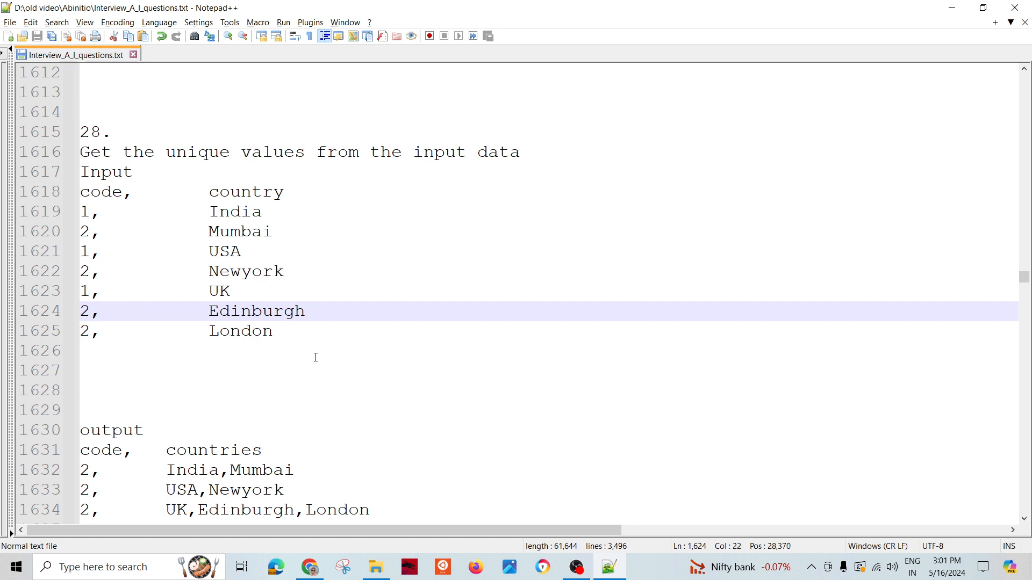
click(304, 311)
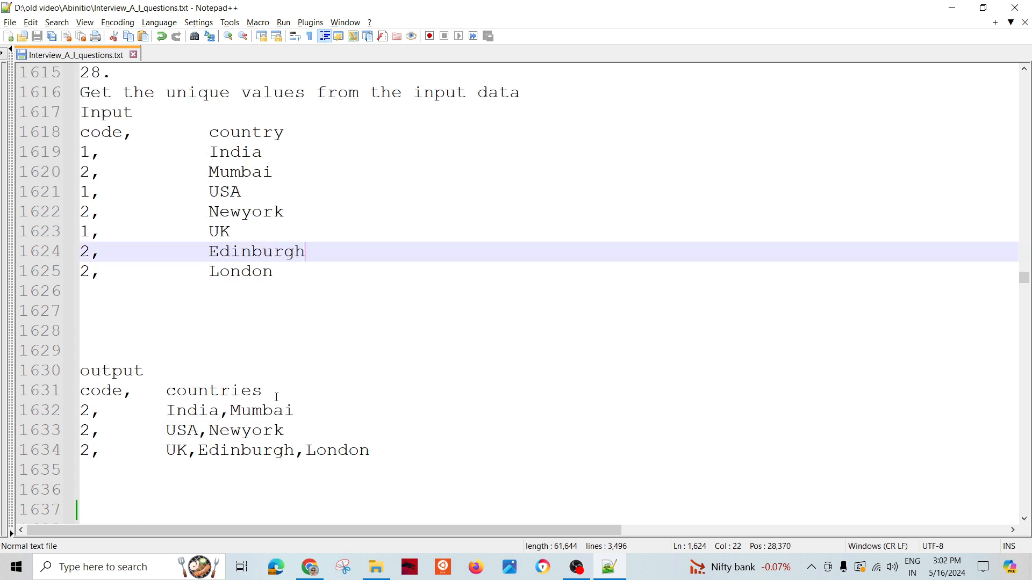
- Review the India,Mumbai and UK,Edinburgh,London output rows and the output heading
scroll(up, 3)
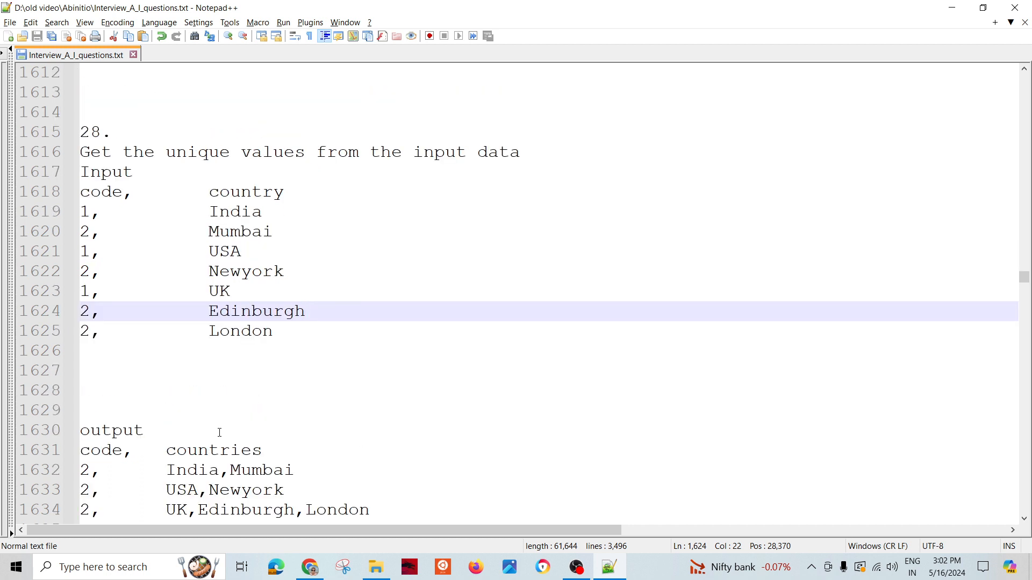
double_click(100, 450)
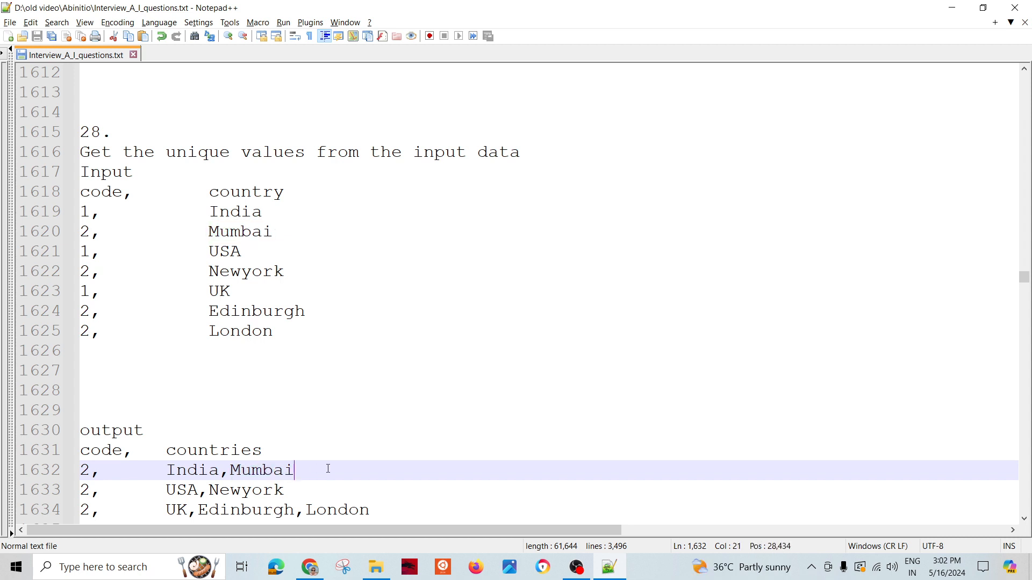
scroll(down, 3)
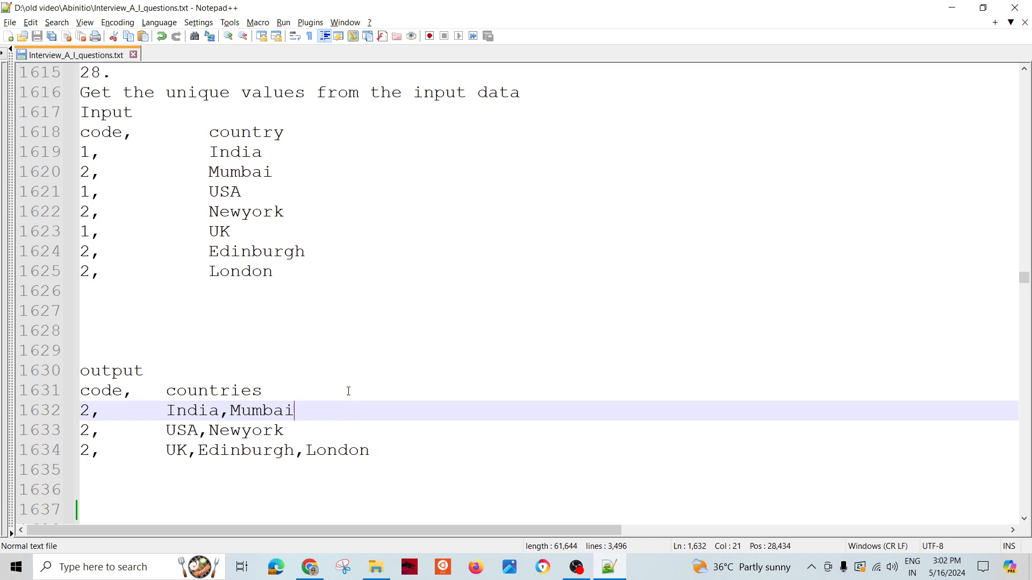
mouse_move(323, 403)
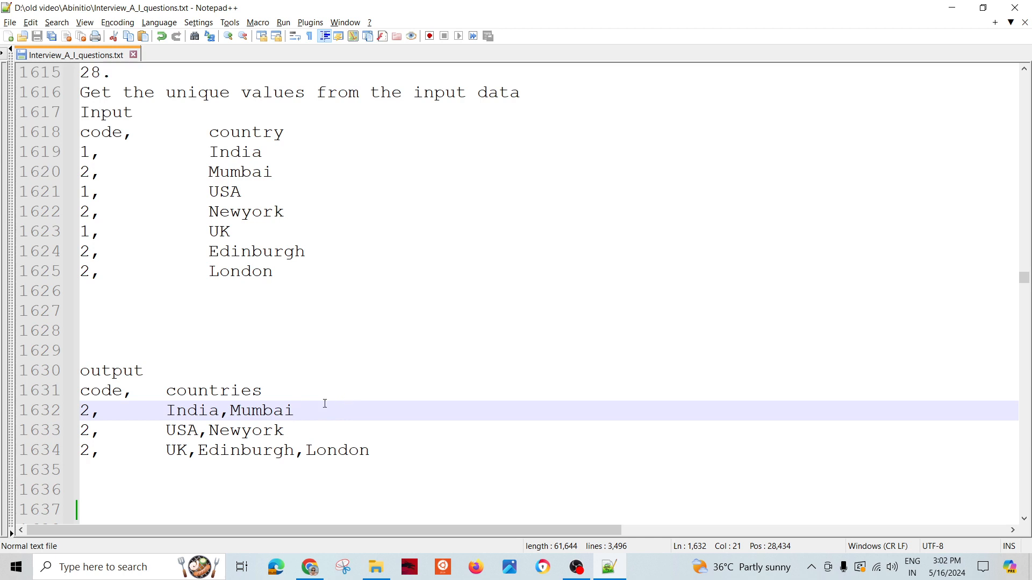
click(176, 450)
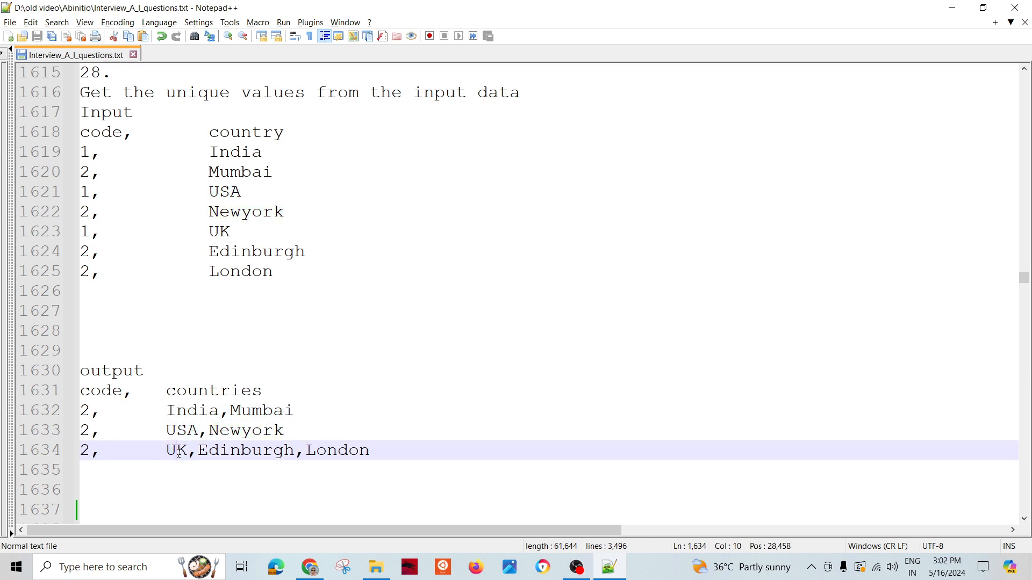
click(419, 453)
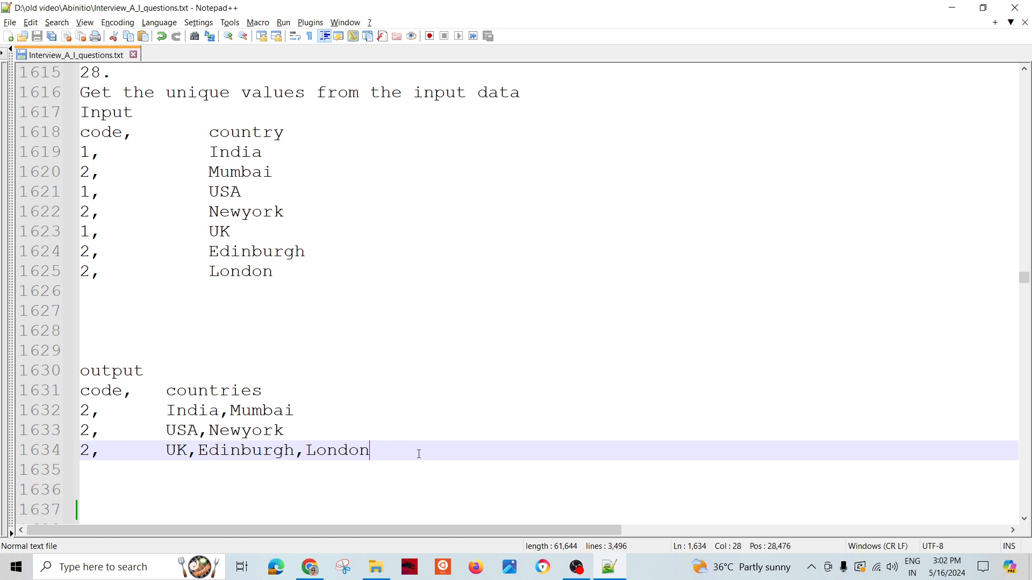
click(141, 370)
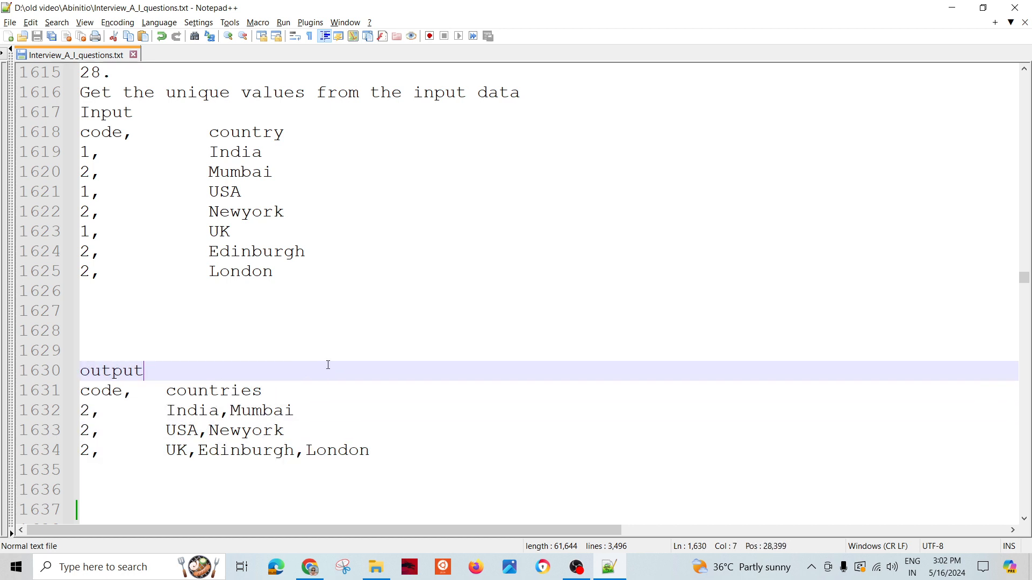
mouse_move(344, 342)
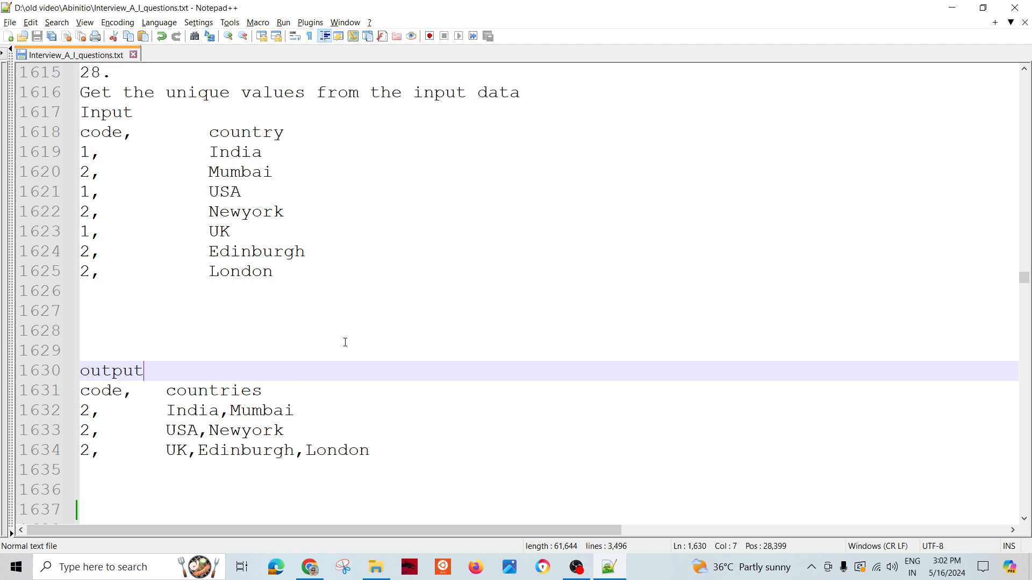
- Trace uses of the temporary record's cnt field, then go to the end of key_change's begin line
scroll(down, 3)
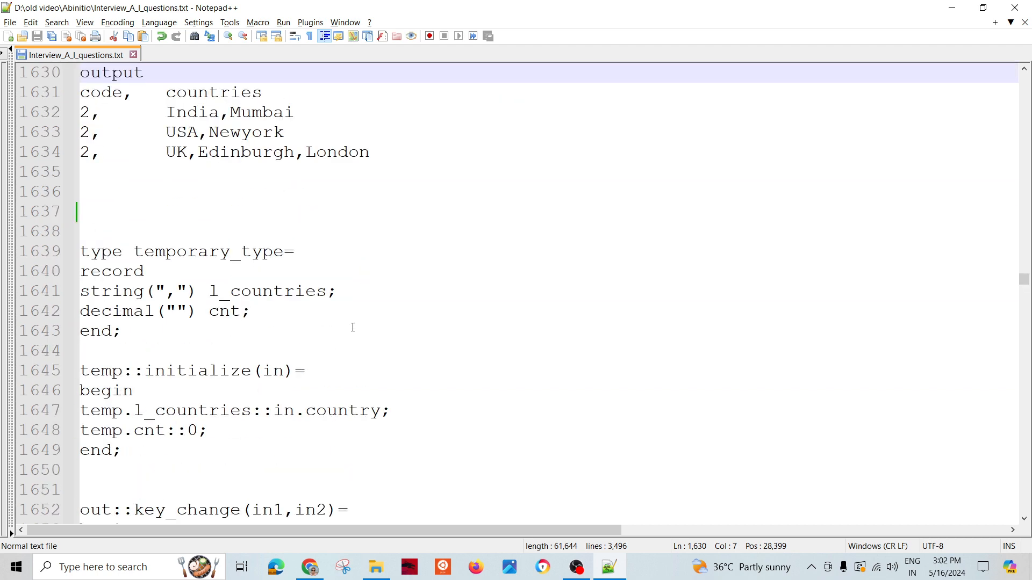
click(249, 311)
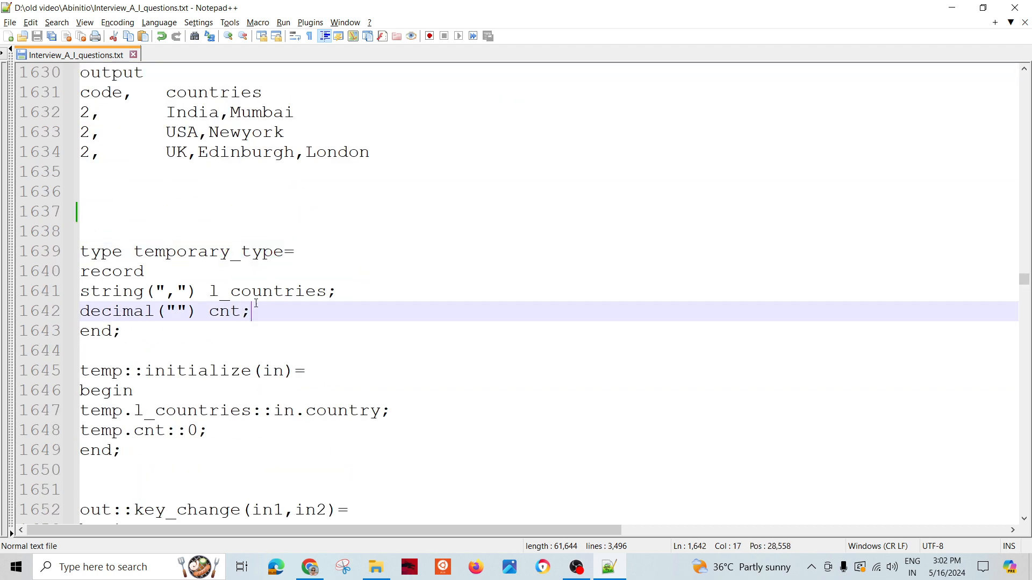
double_click(267, 291)
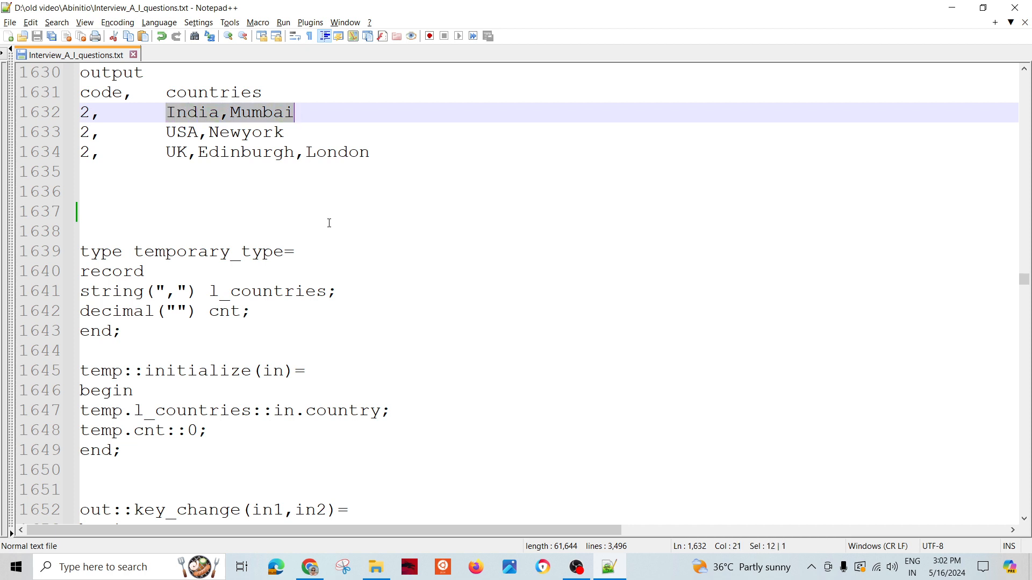
double_click(223, 310)
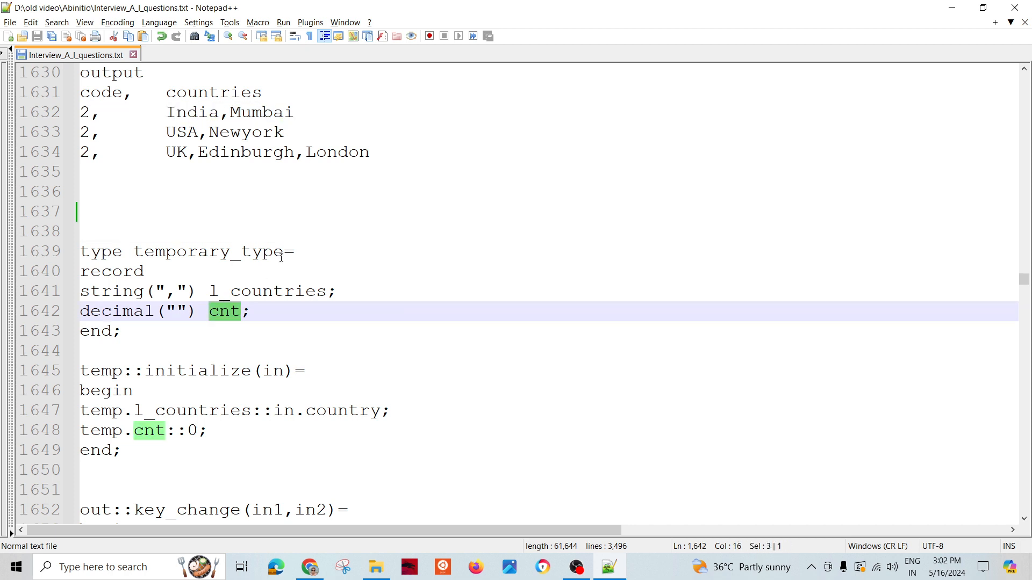
scroll(down, 3)
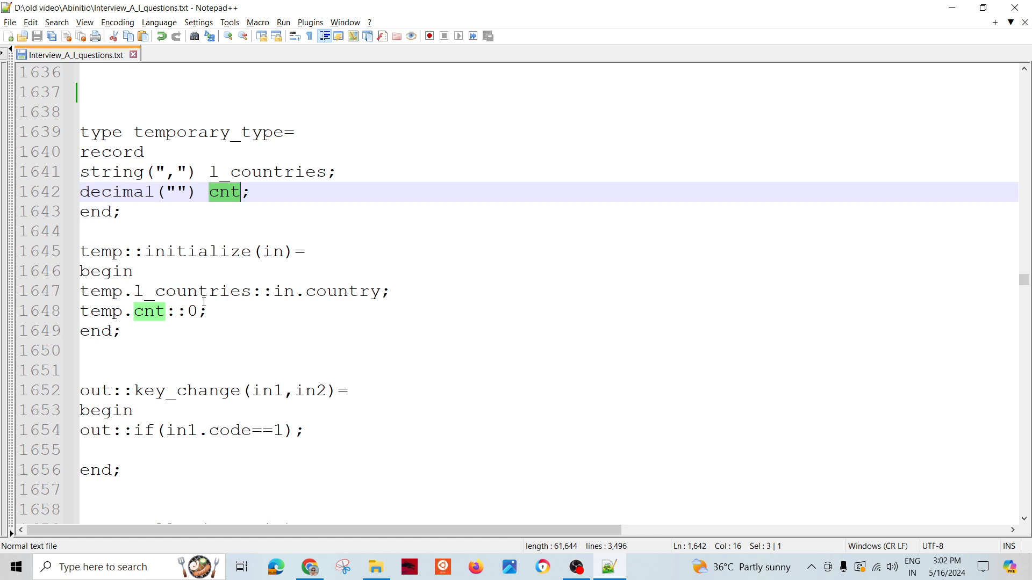
click(303, 291)
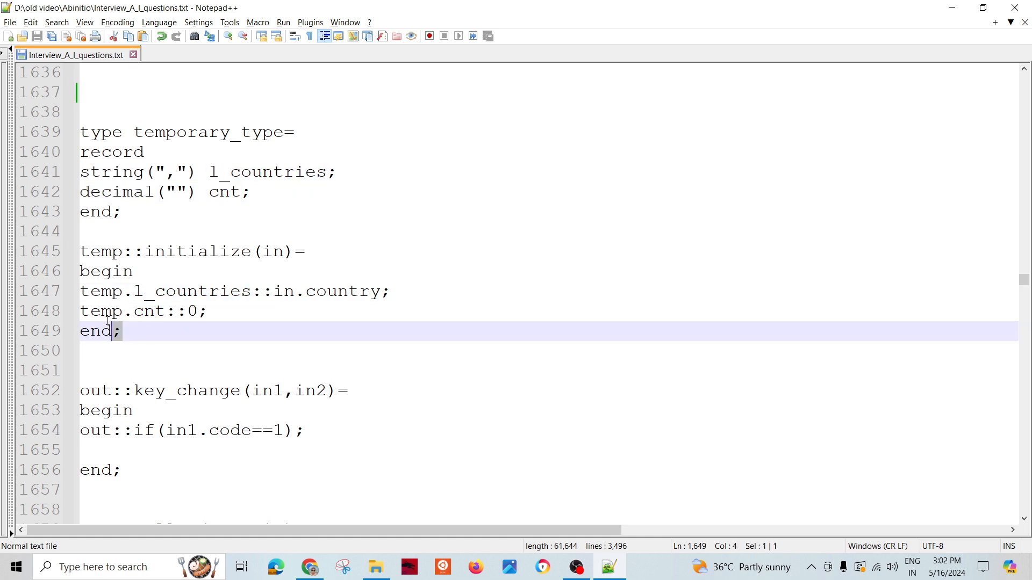
scroll(up, 3)
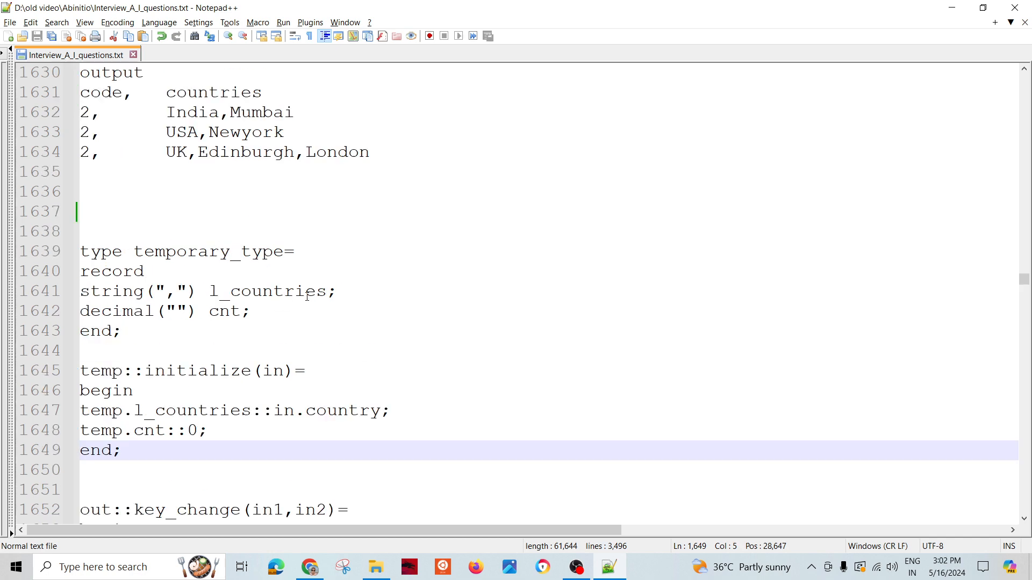
scroll(down, 3)
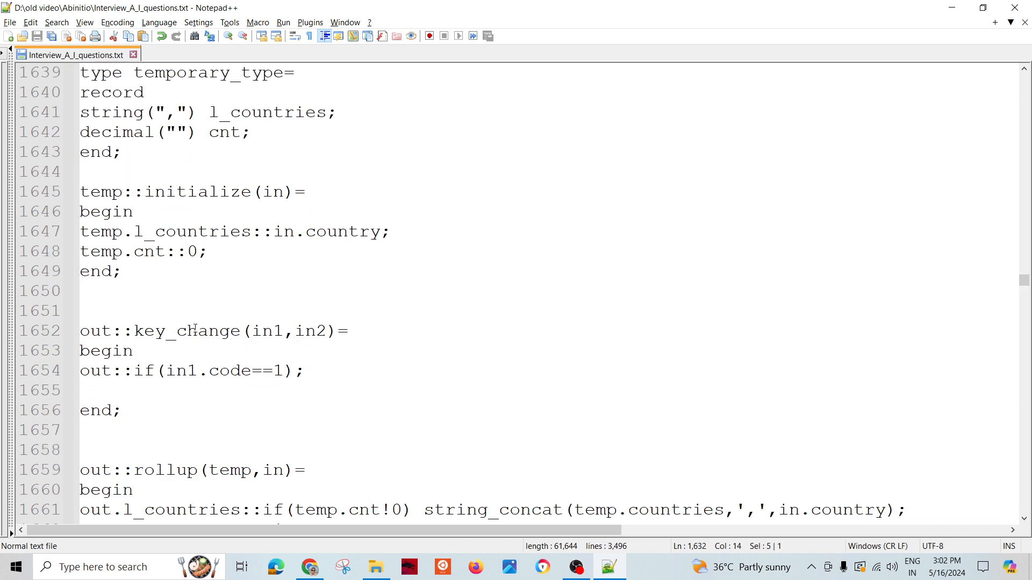
click(113, 390)
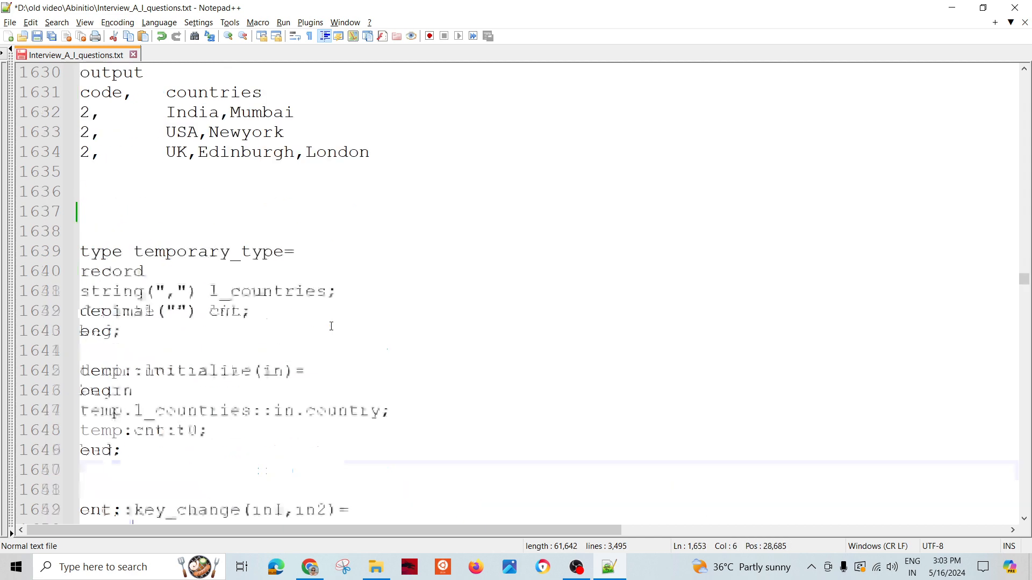
- Scroll up to question 28 and mark the India/Mumbai and UK/Edinburgh/London input groups
scroll(up, 3)
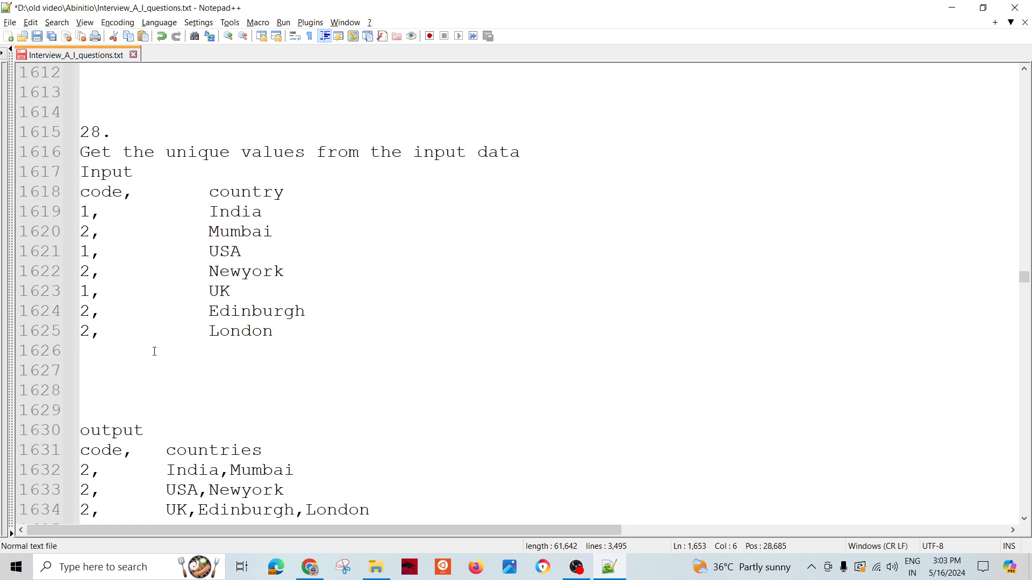
mouse_move(131, 226)
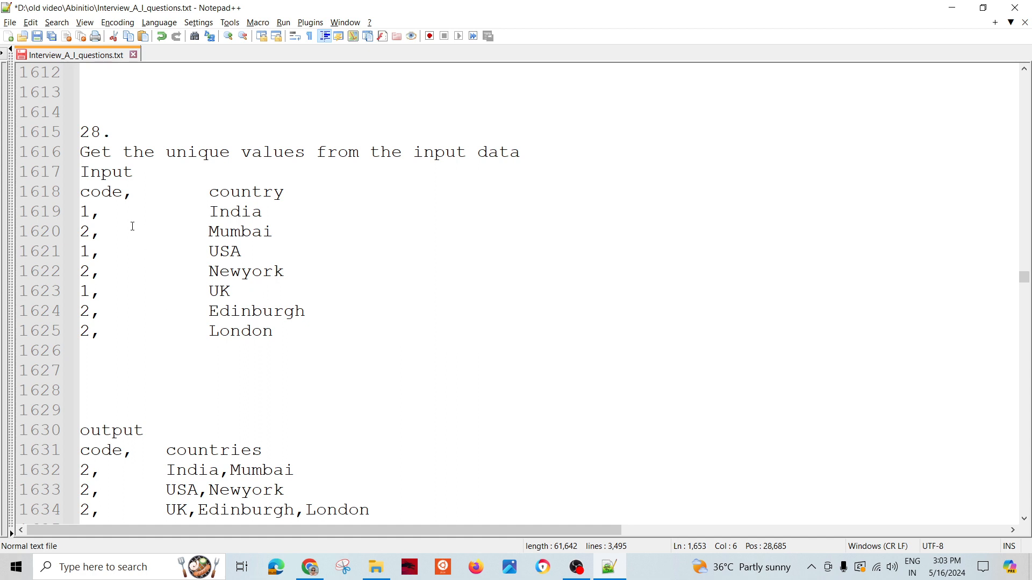
click(84, 212)
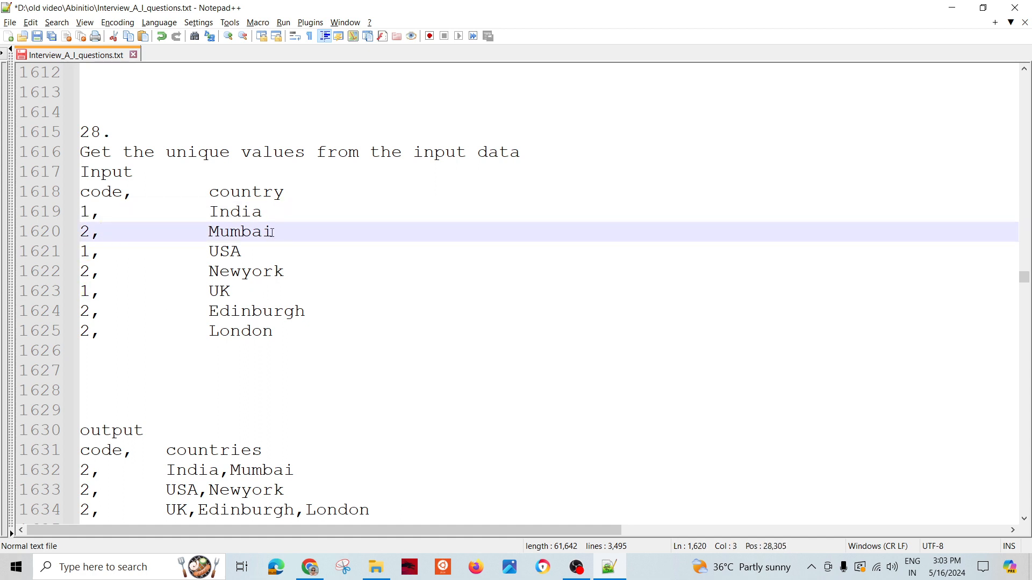
click(122, 251)
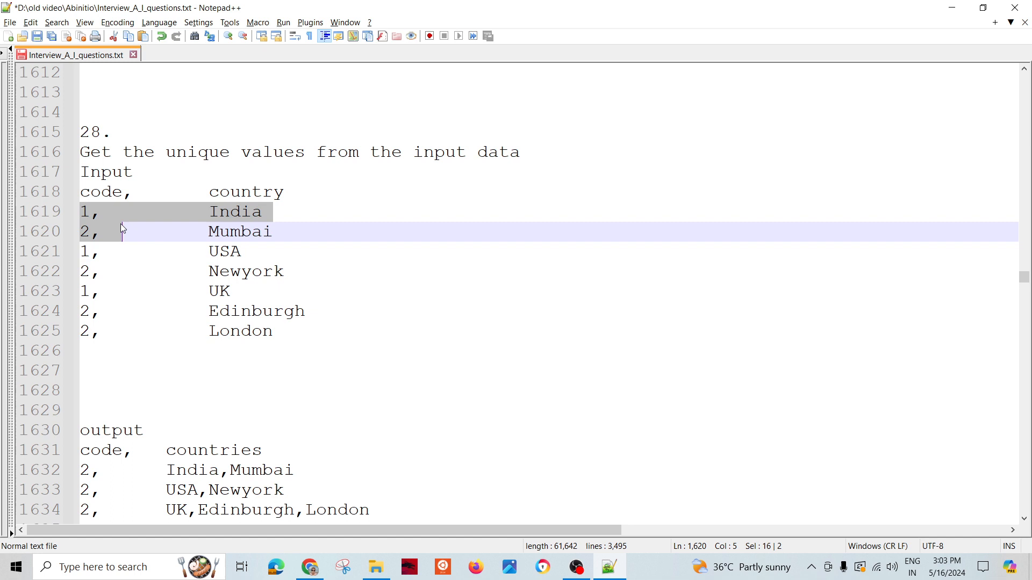
click(87, 231)
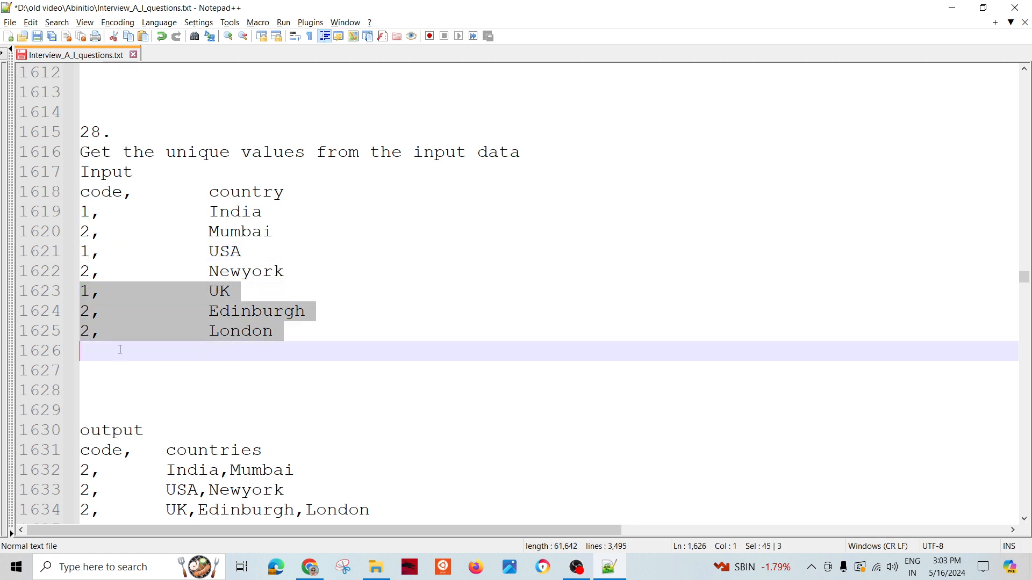
- Type a sample row '1, X' below London and begin a '2' line
text(1)
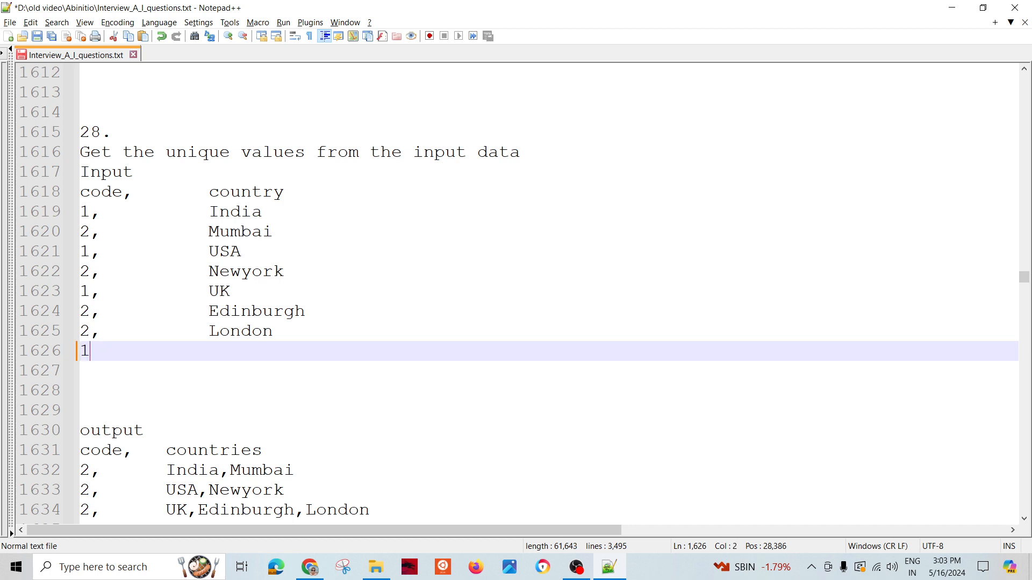
text(,)
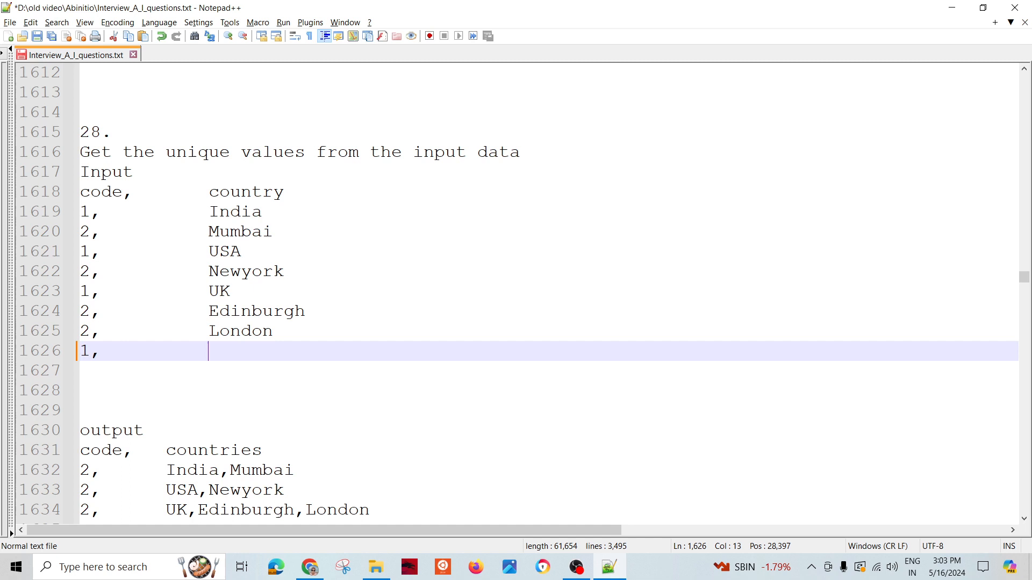
text(X)
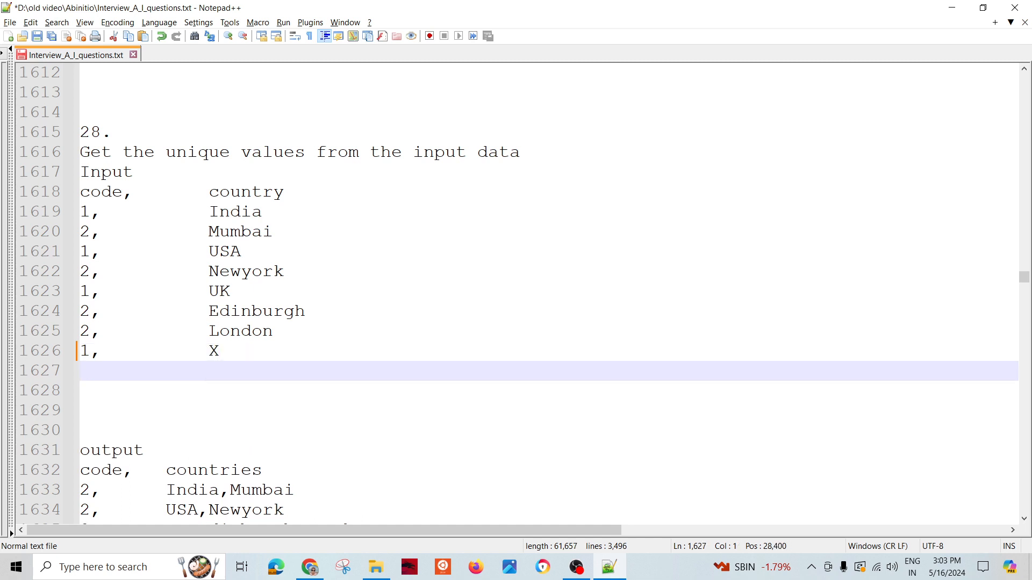
text(2)
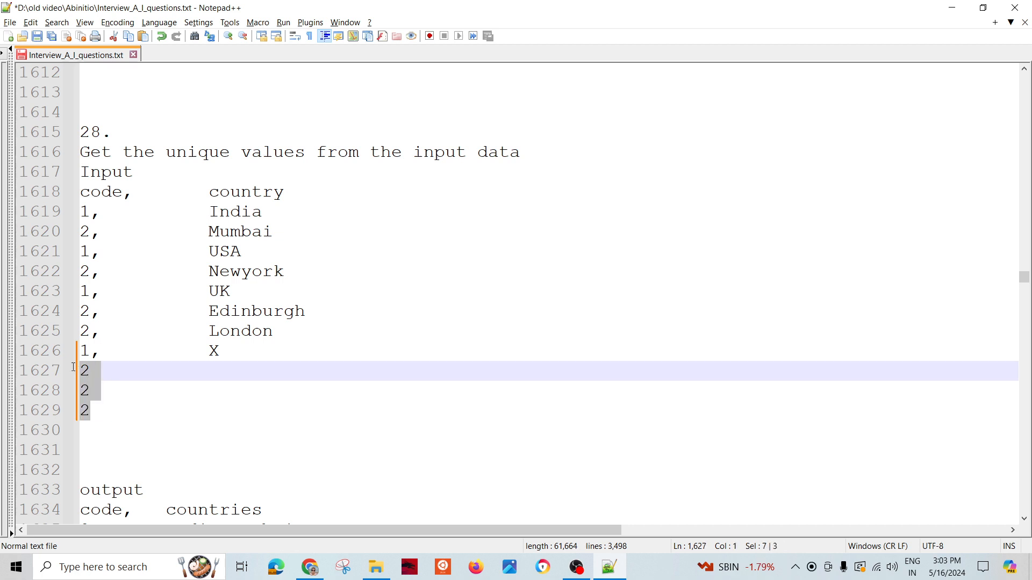
- Remove the sample '1, X' and '2' rows and scroll down to the transform code
key(Delete)
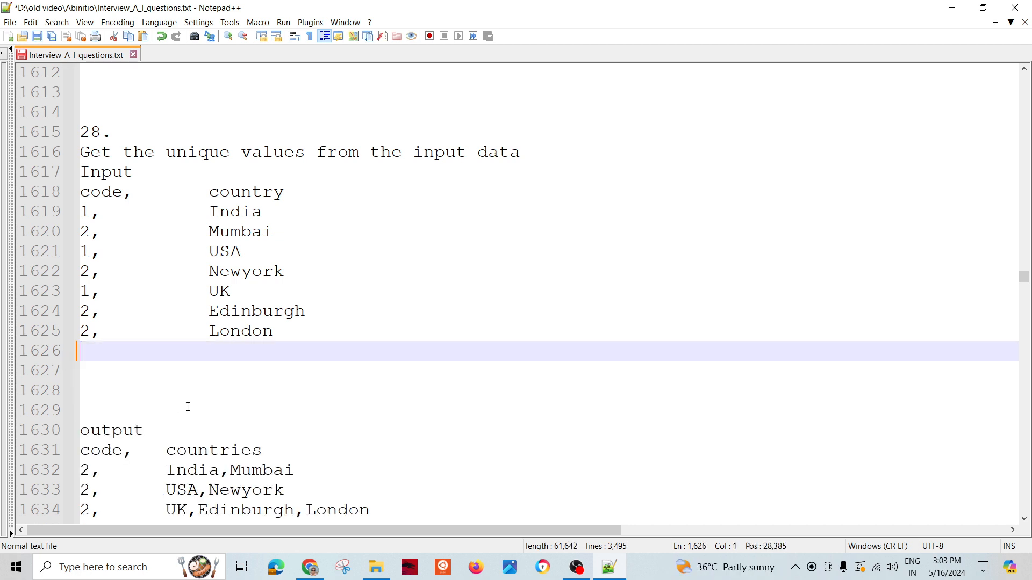
scroll(down, 3)
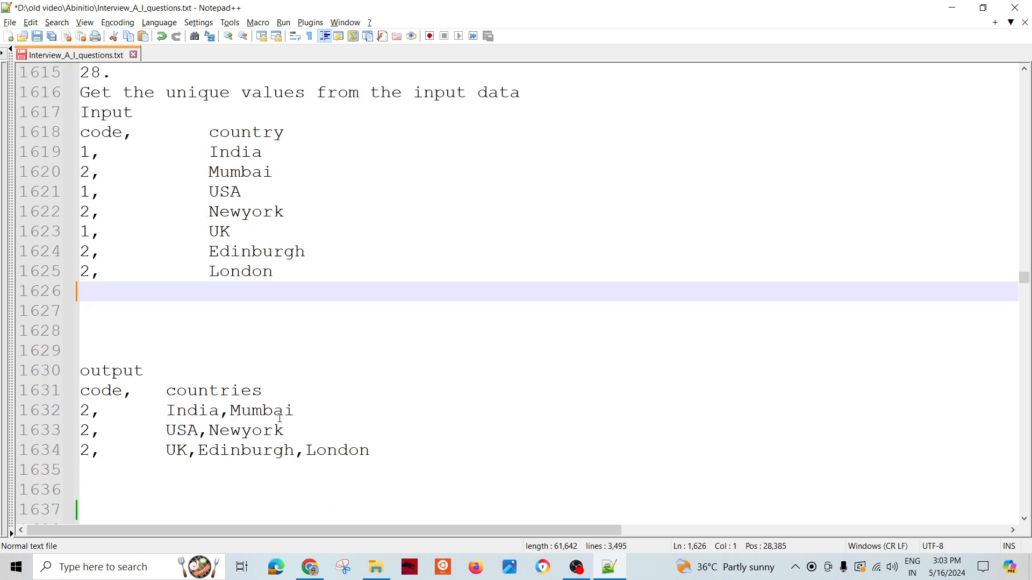
scroll(down, 3)
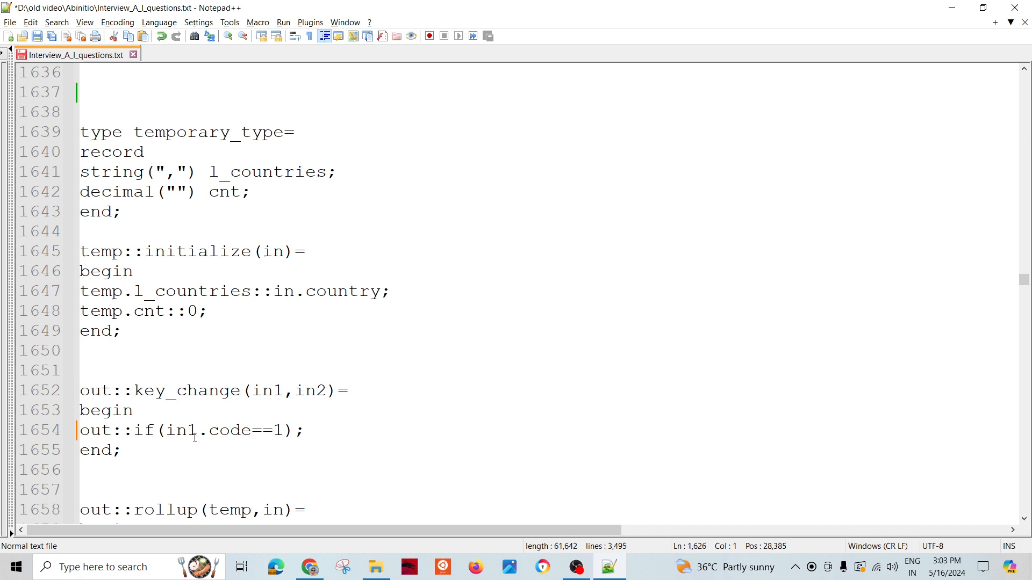
mouse_move(179, 454)
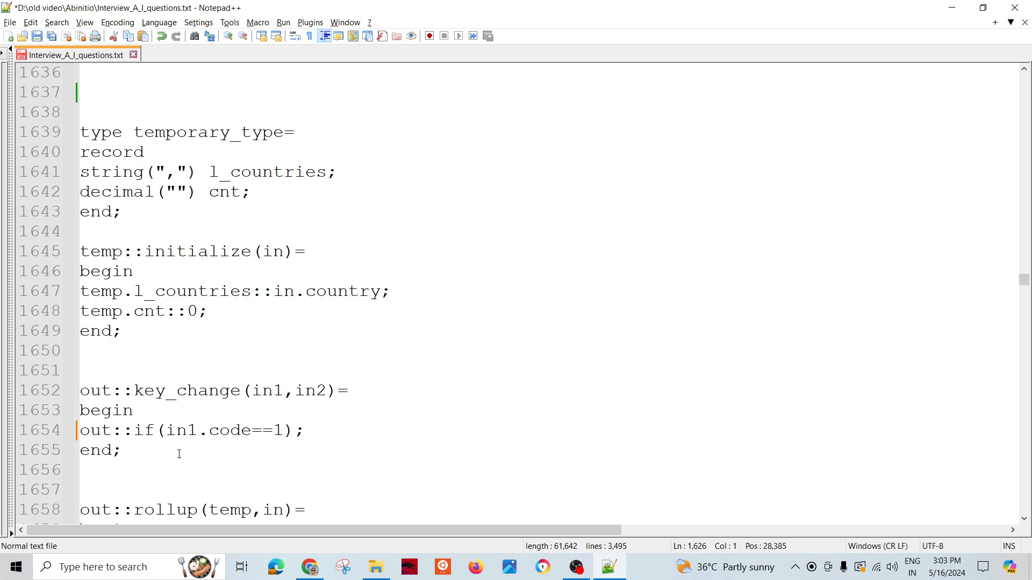
click(176, 431)
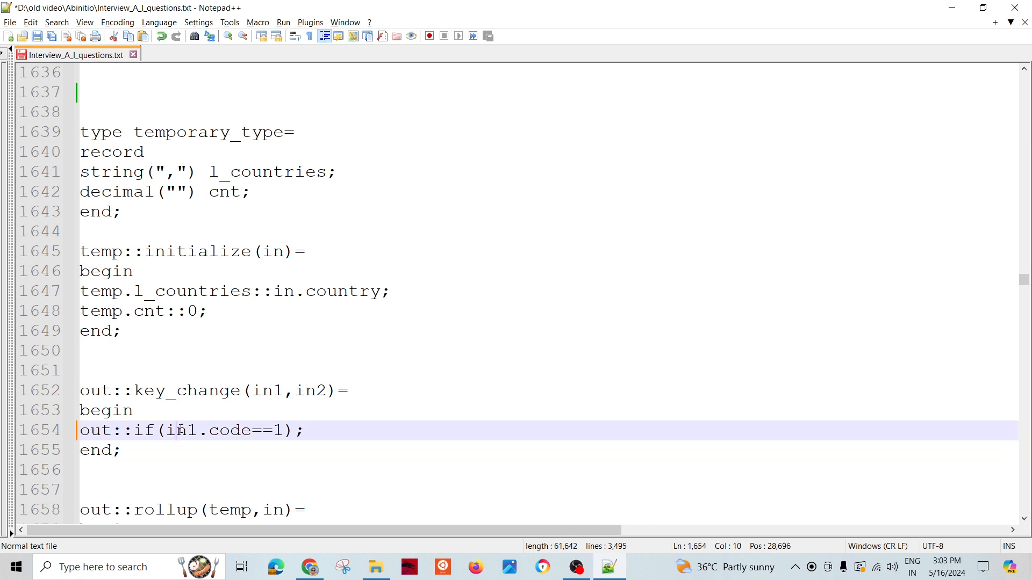
click(272, 431)
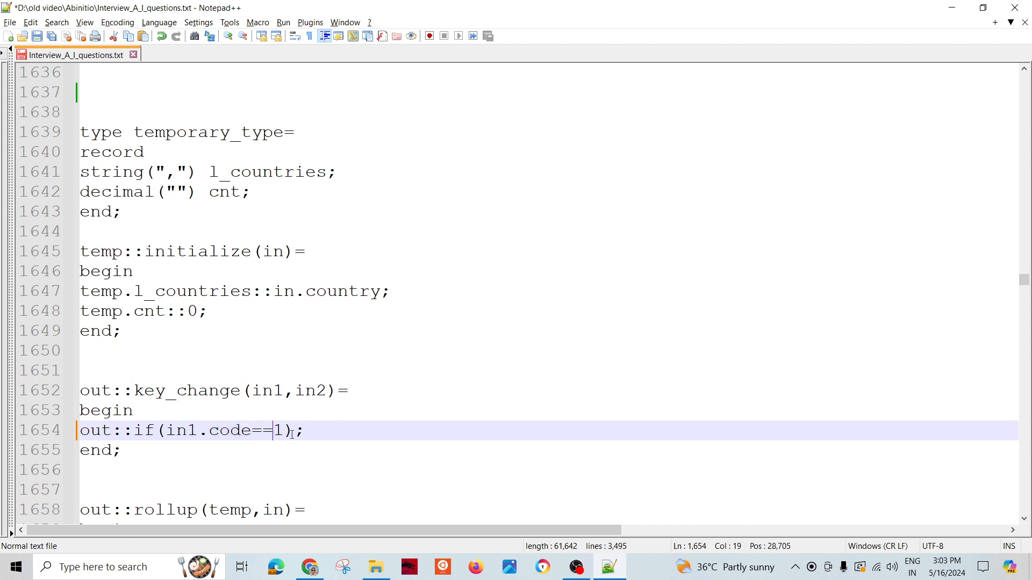
double_click(187, 390)
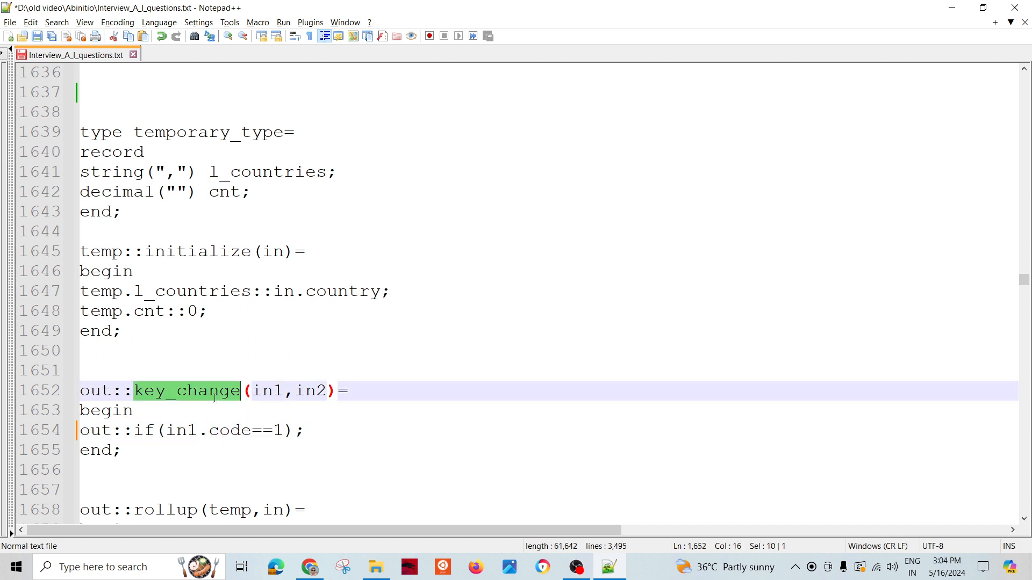
click(261, 390)
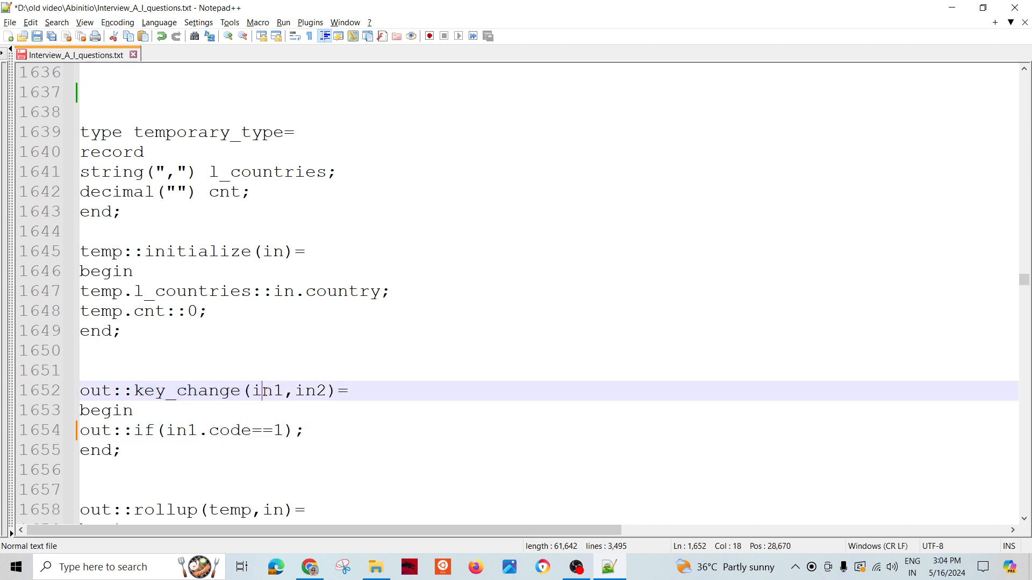
double_click(309, 390)
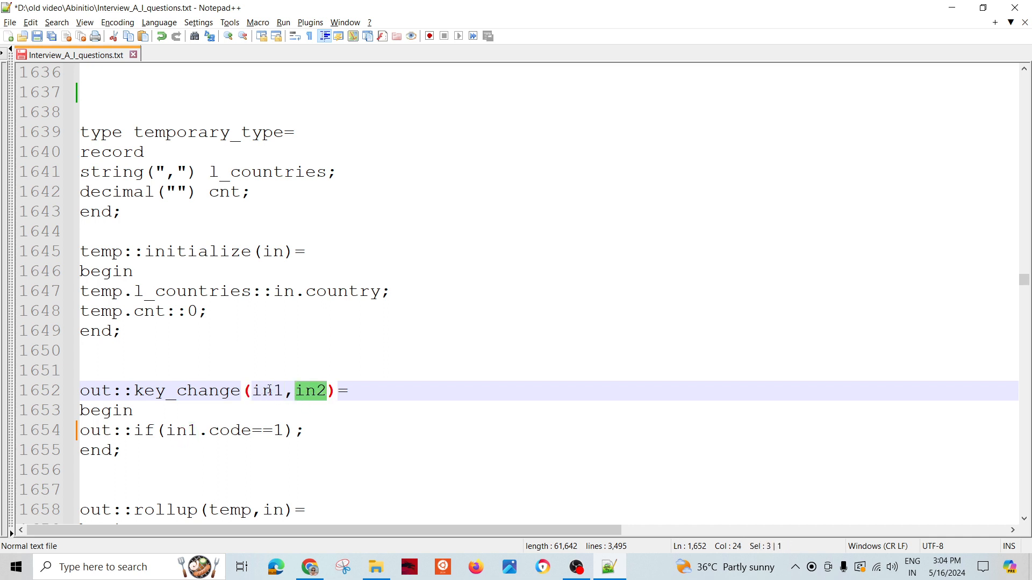
click(131, 410)
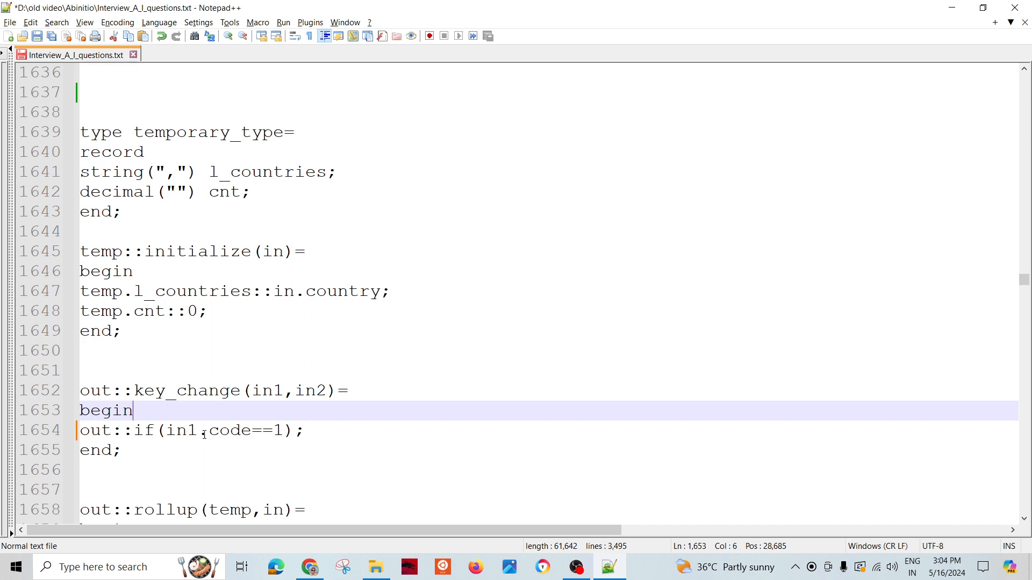
double_click(261, 431)
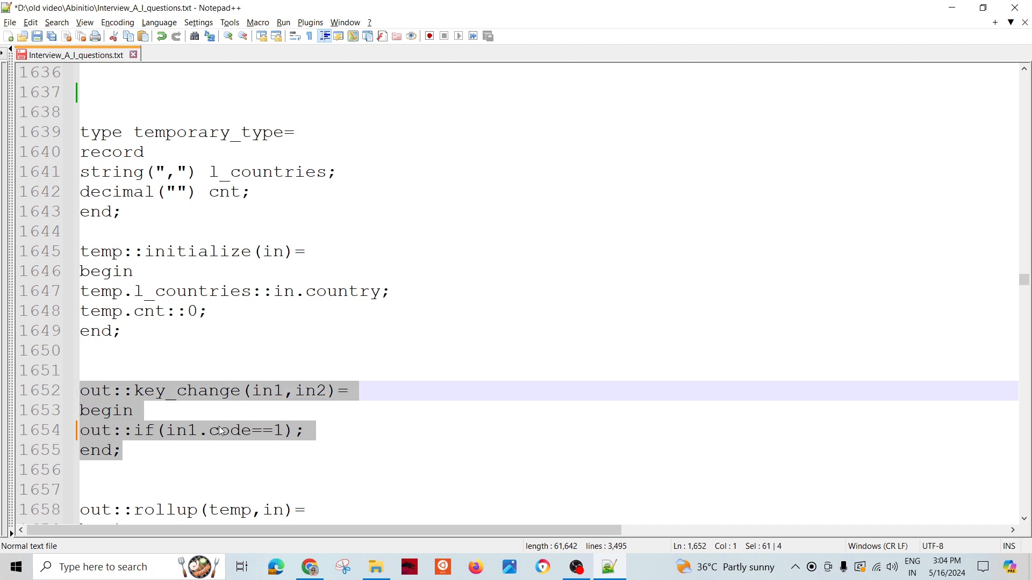
double_click(229, 431)
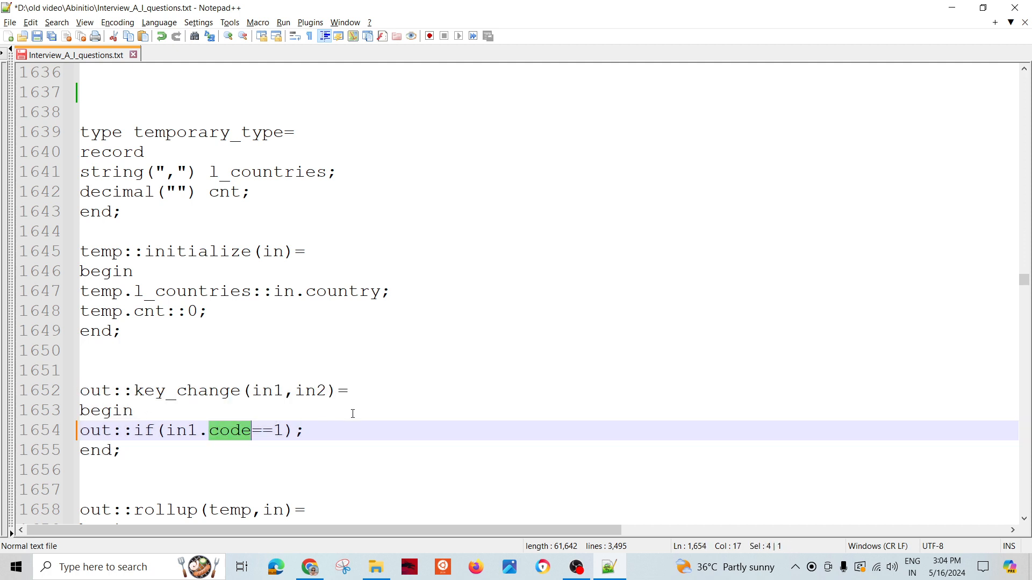
mouse_move(388, 404)
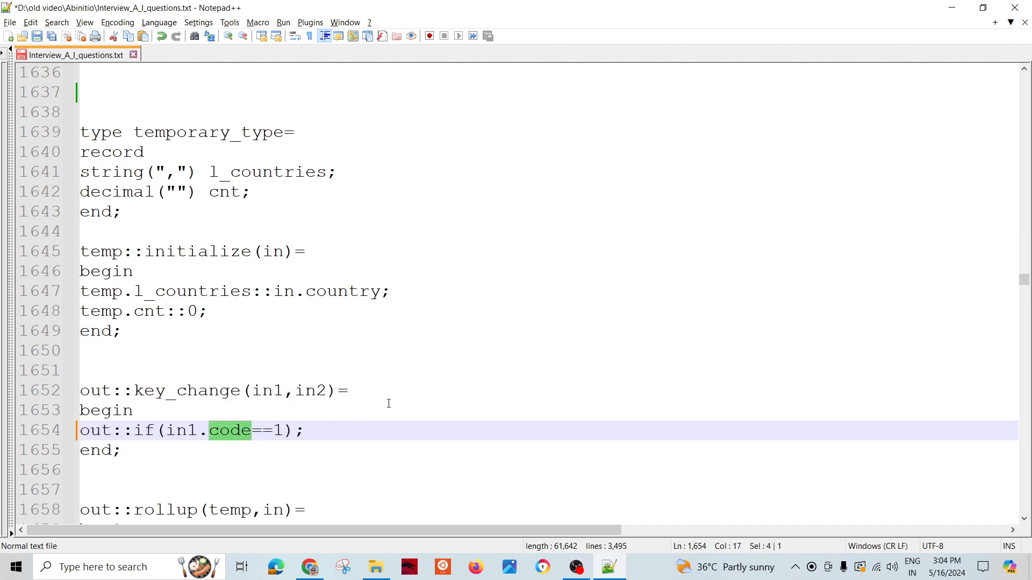
mouse_move(390, 389)
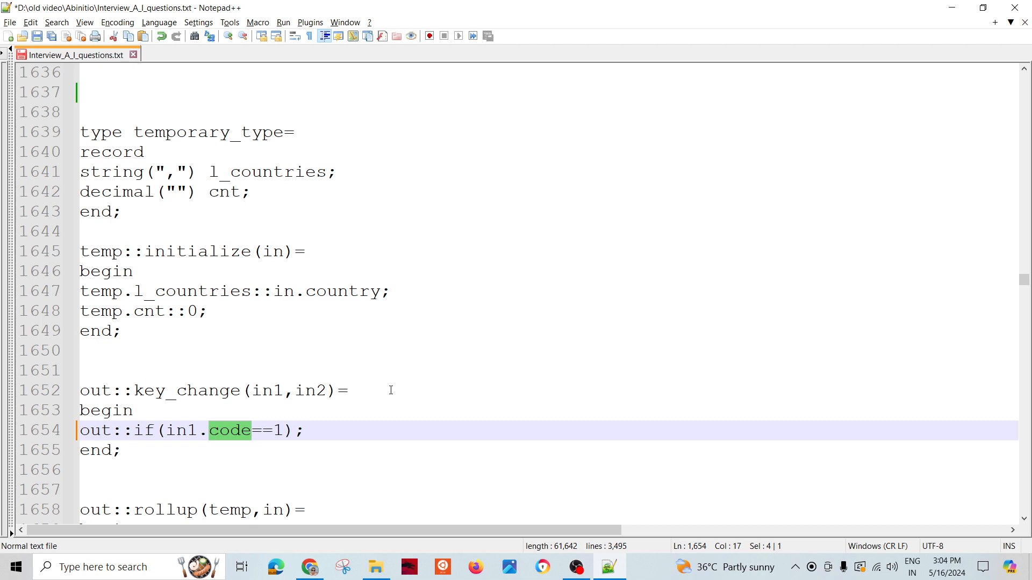
scroll(down, 3)
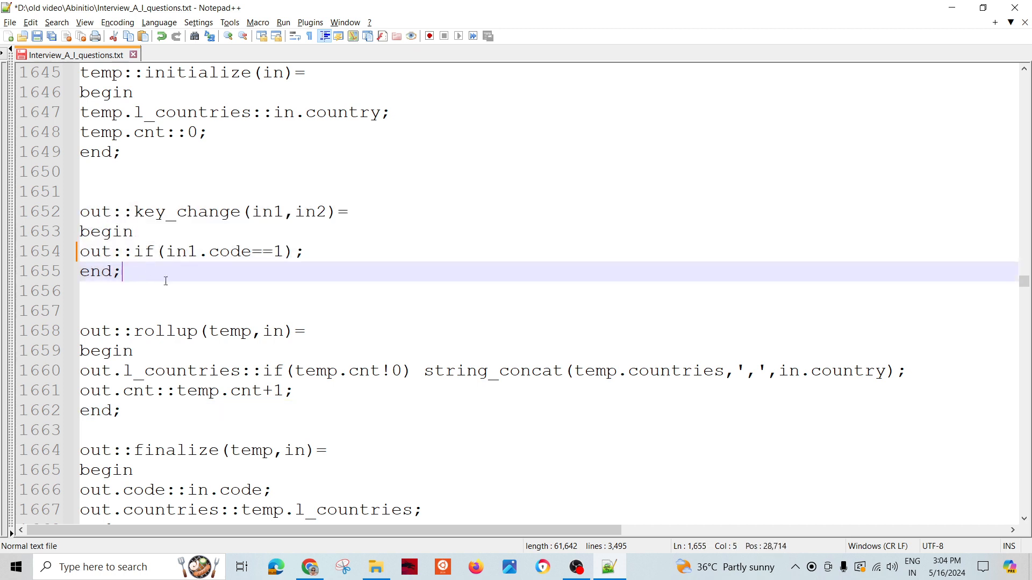
mouse_move(219, 372)
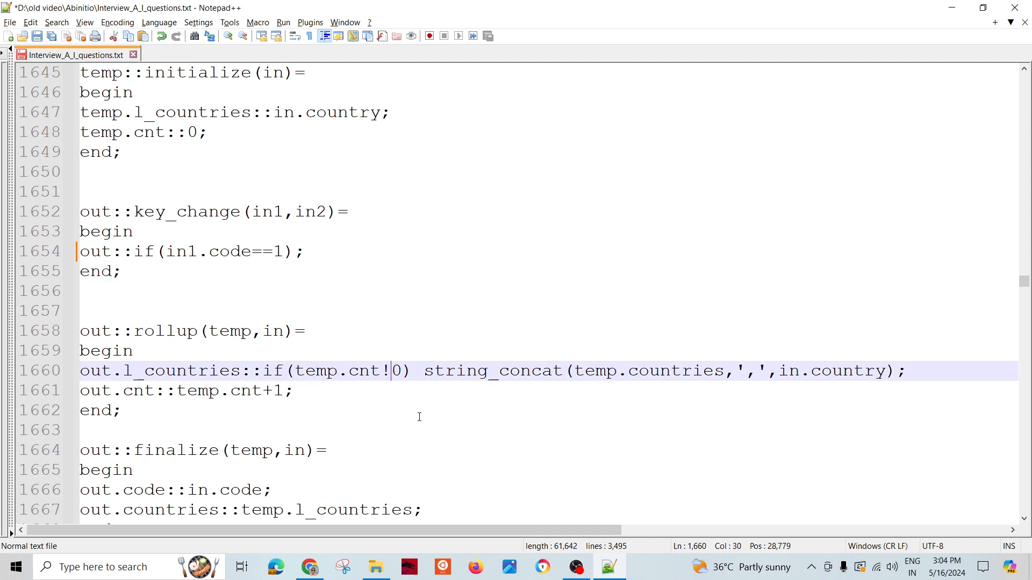
- Insert '=' so the rollup condition reads temp.cnt!=0, then check the country concatenation
text(=)
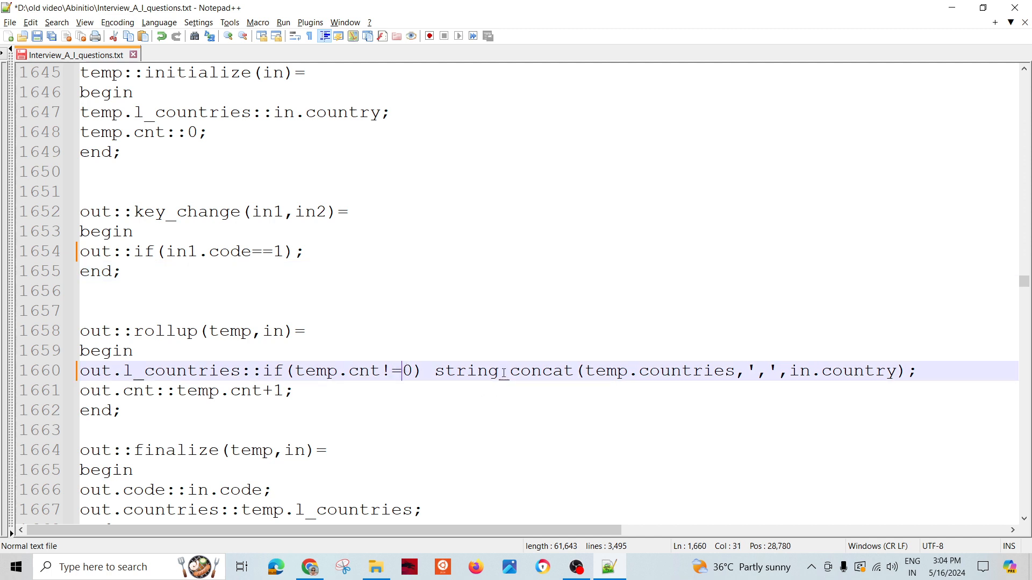
click(821, 370)
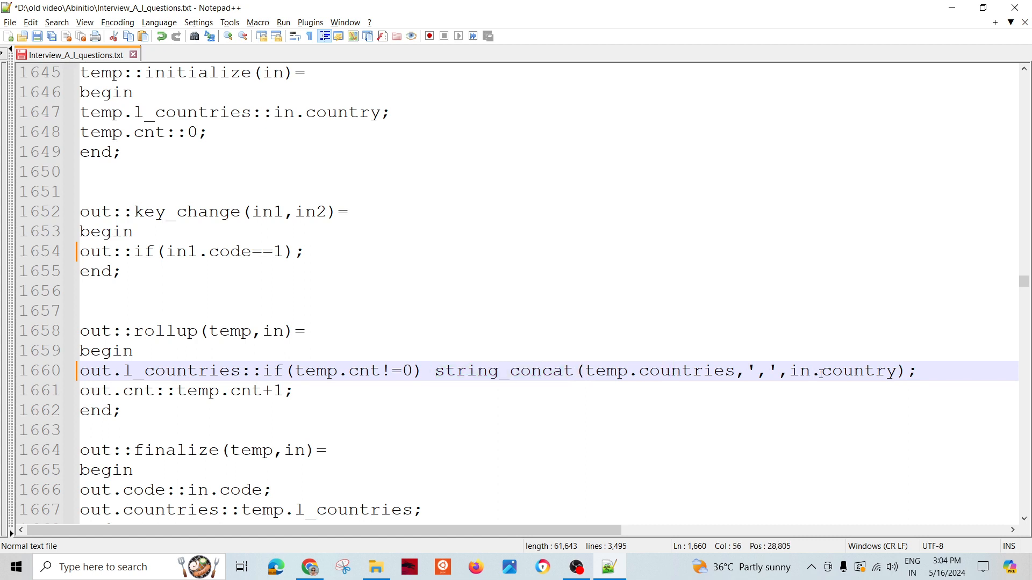
double_click(857, 370)
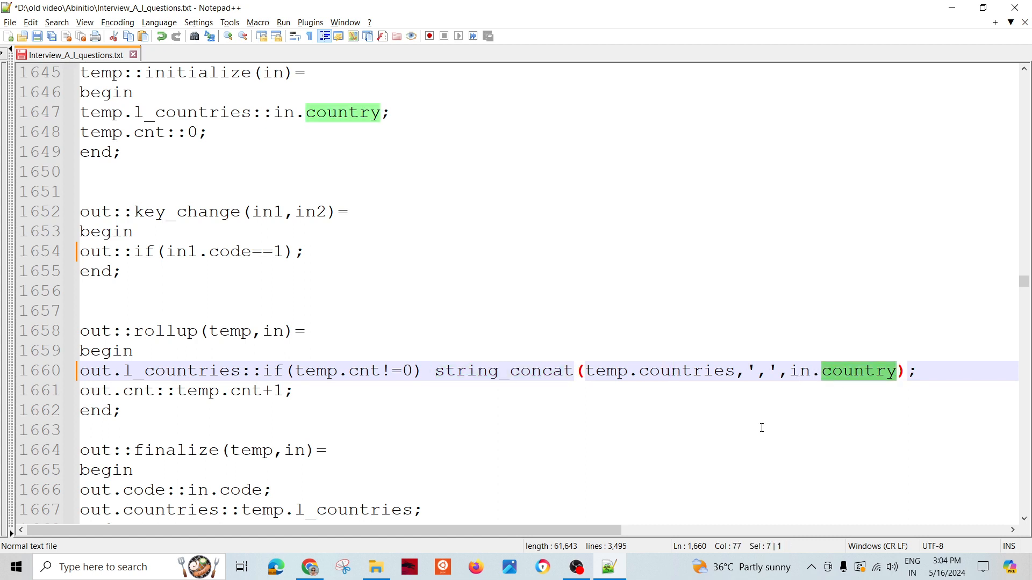
click(283, 430)
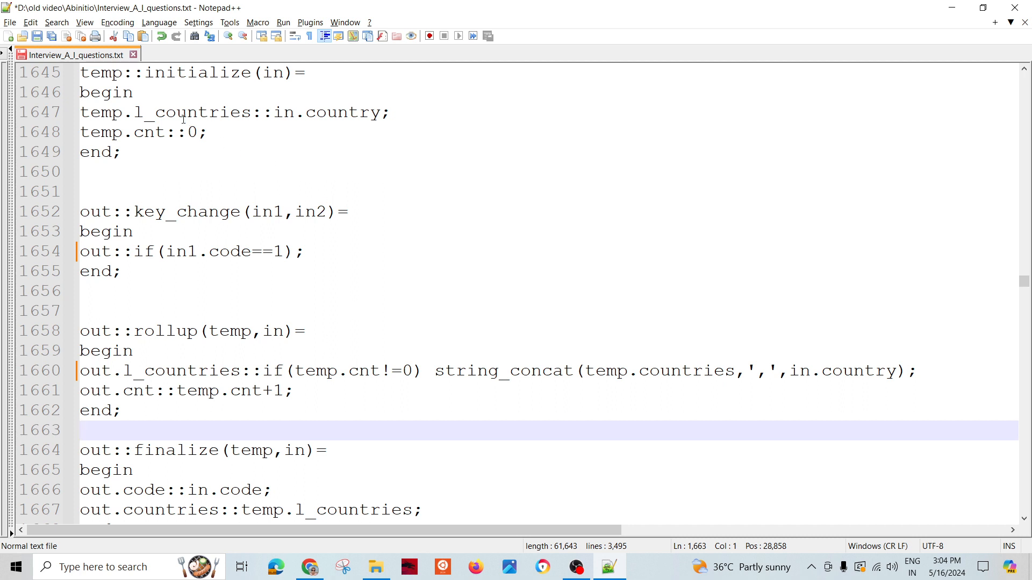
mouse_move(413, 291)
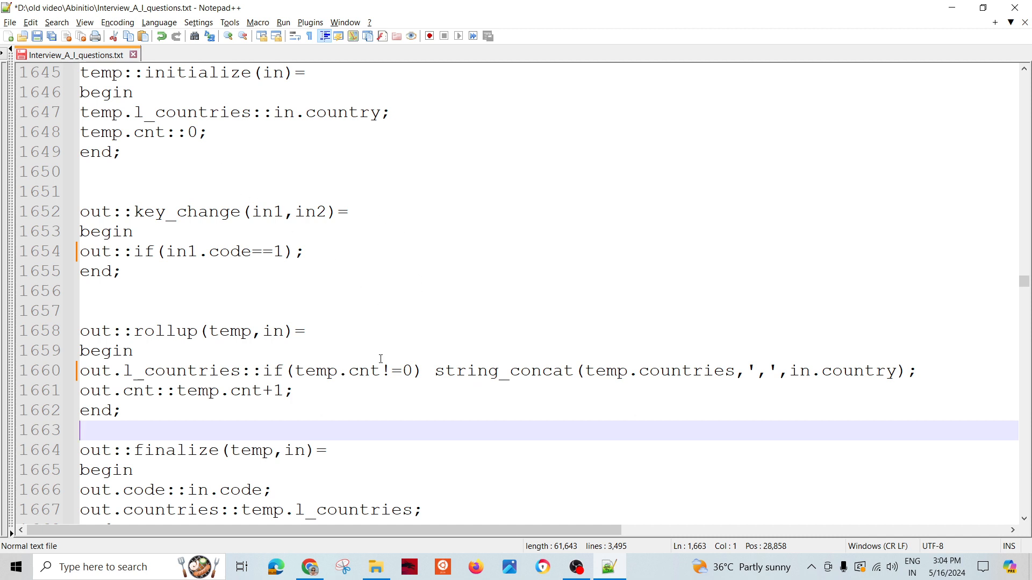
mouse_move(358, 373)
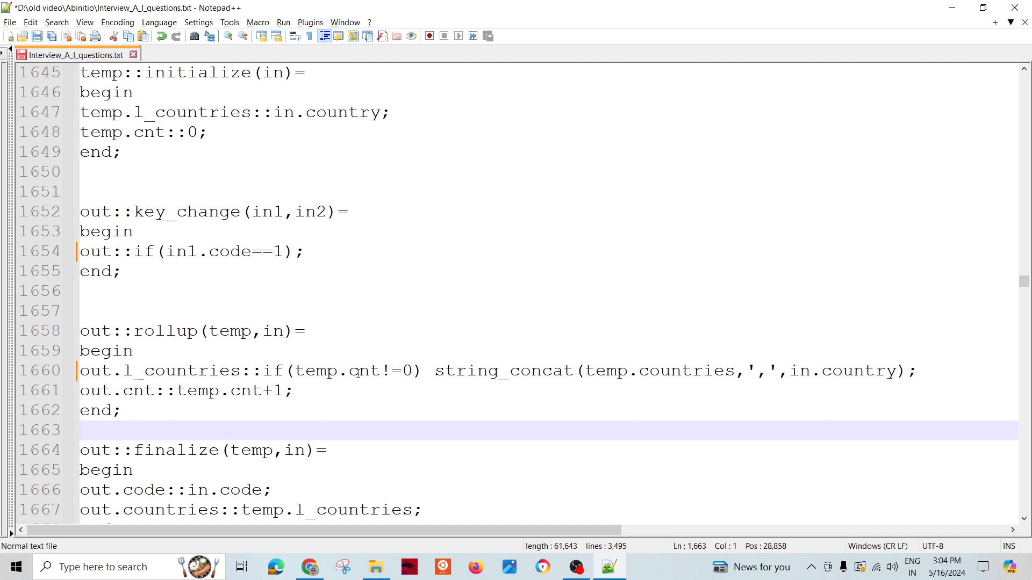
double_click(363, 370)
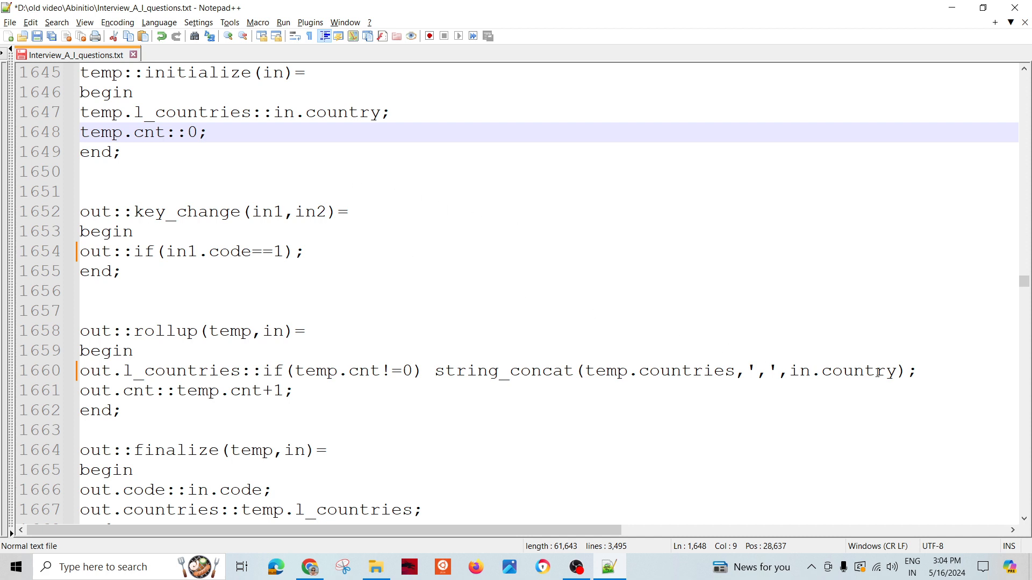
mouse_move(404, 430)
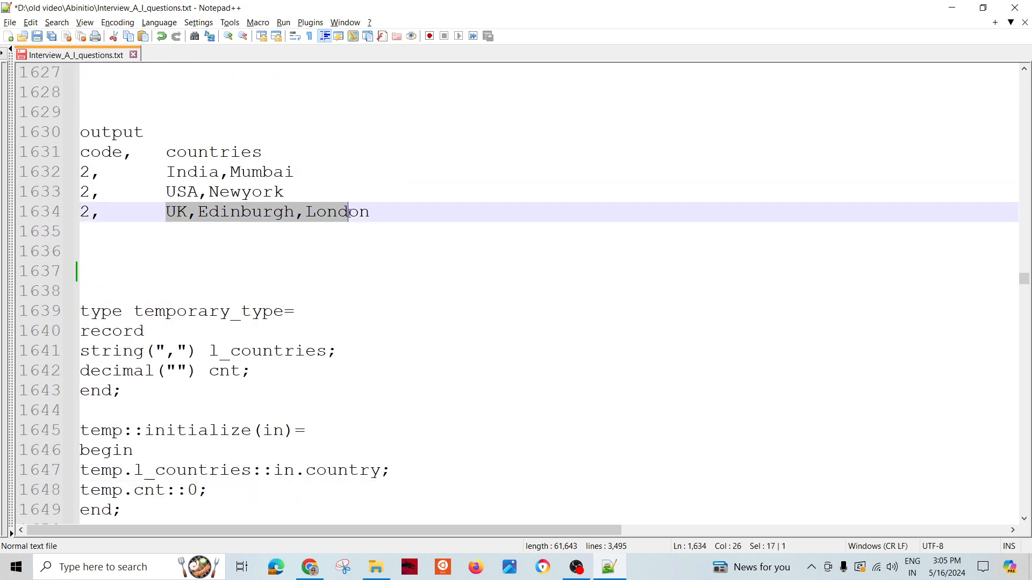
scroll(down, 3)
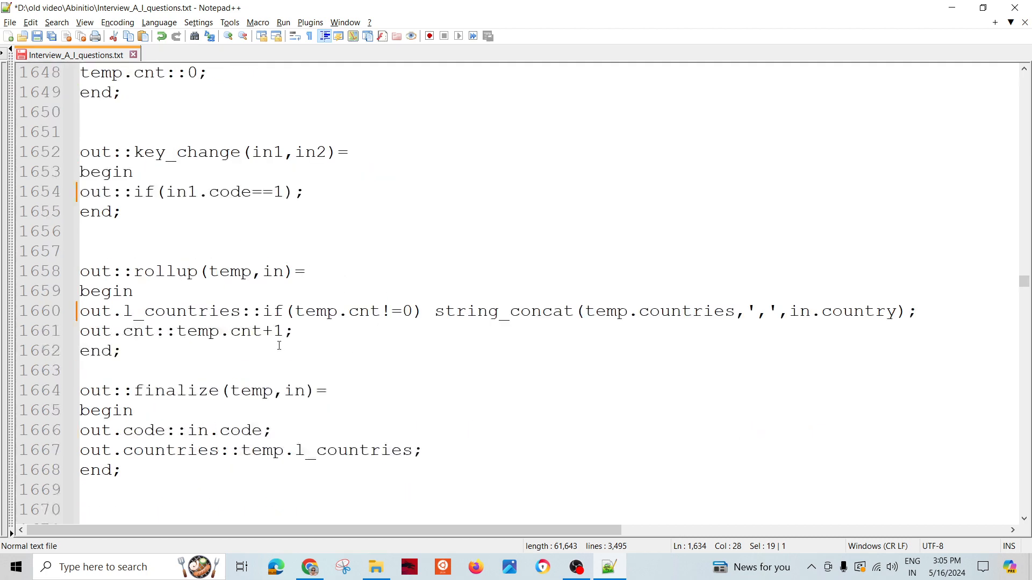
scroll(up, 3)
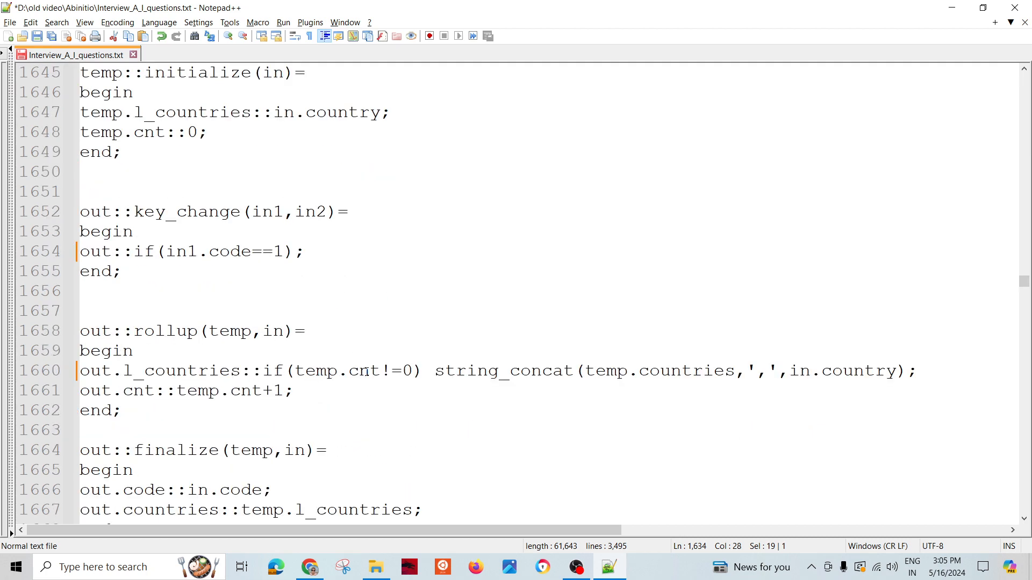
mouse_move(656, 393)
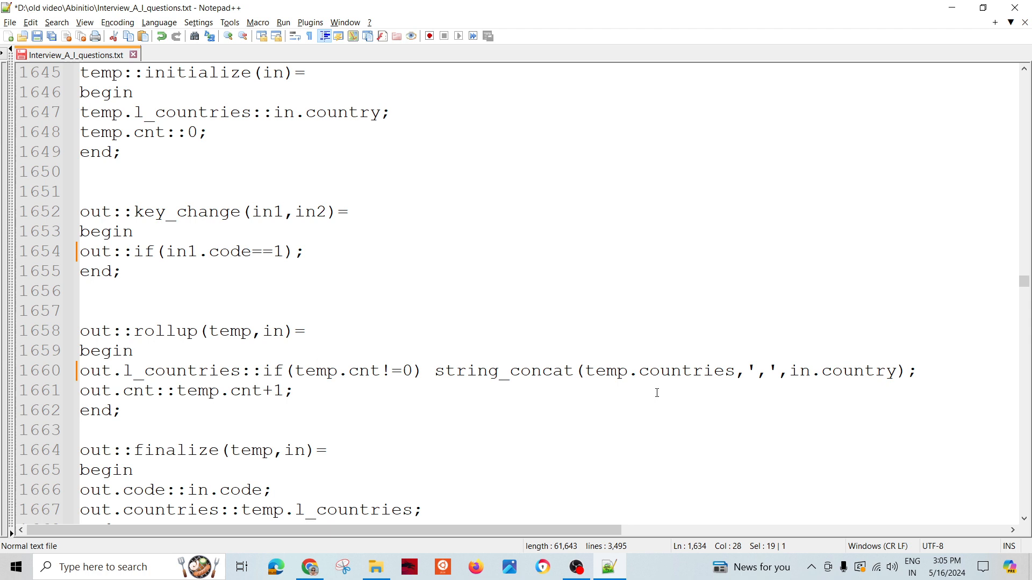
mouse_move(363, 255)
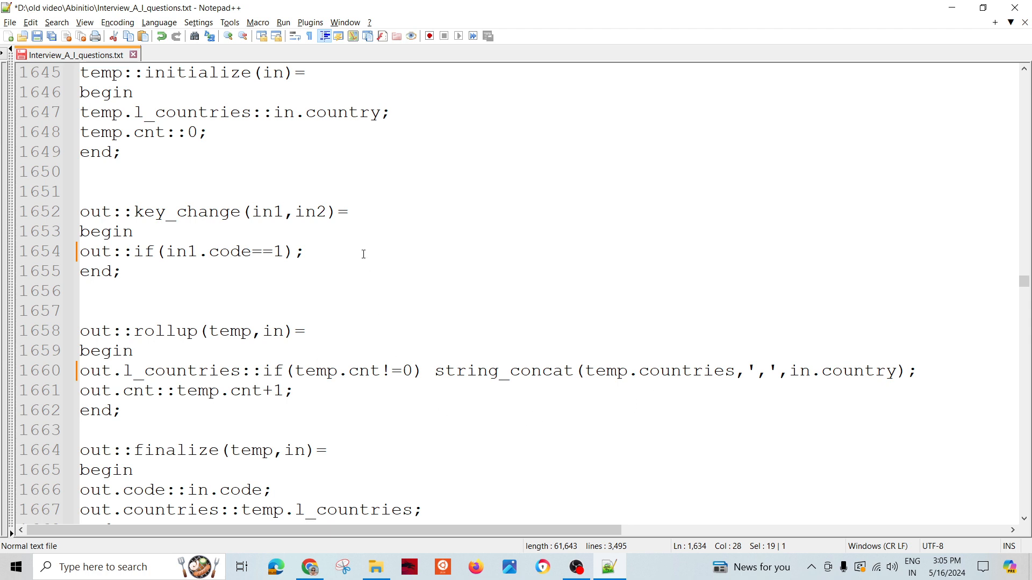
mouse_move(354, 361)
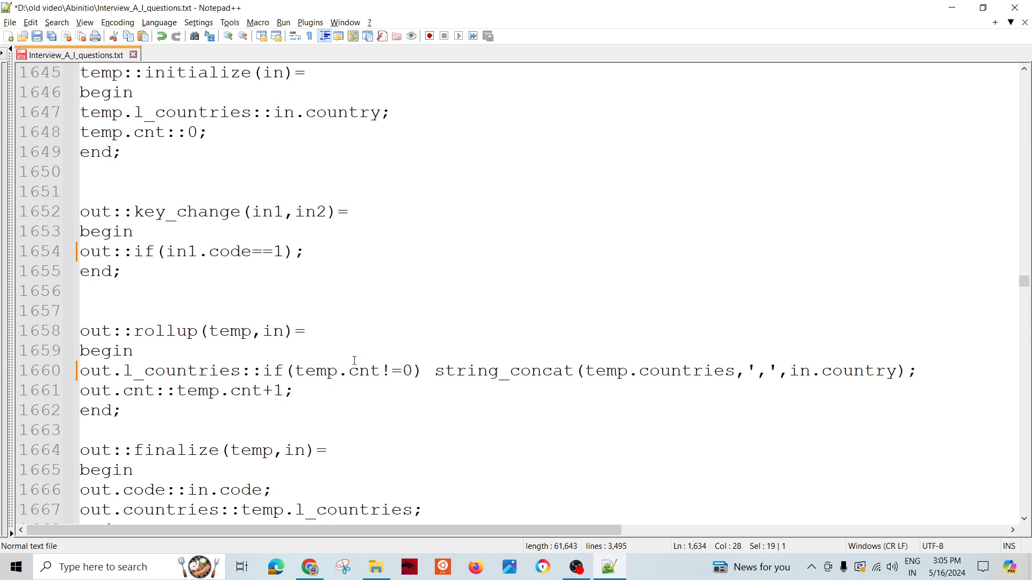
mouse_move(367, 390)
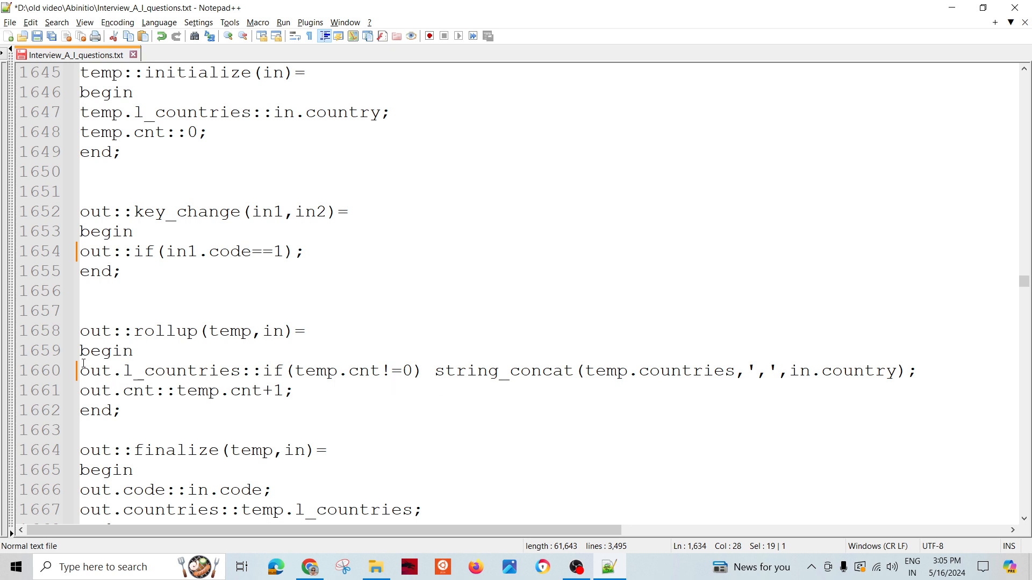
click(122, 410)
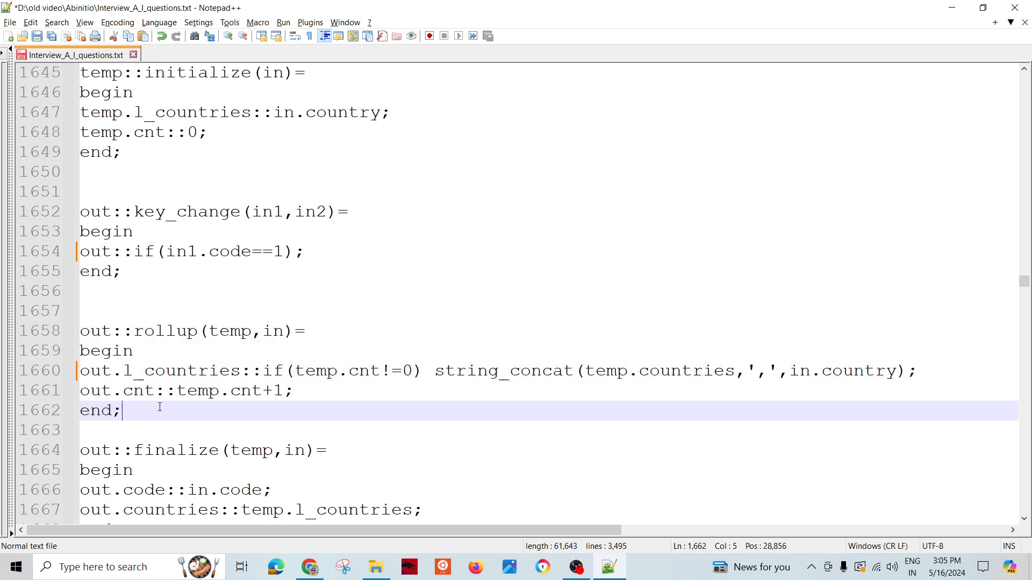
click(295, 391)
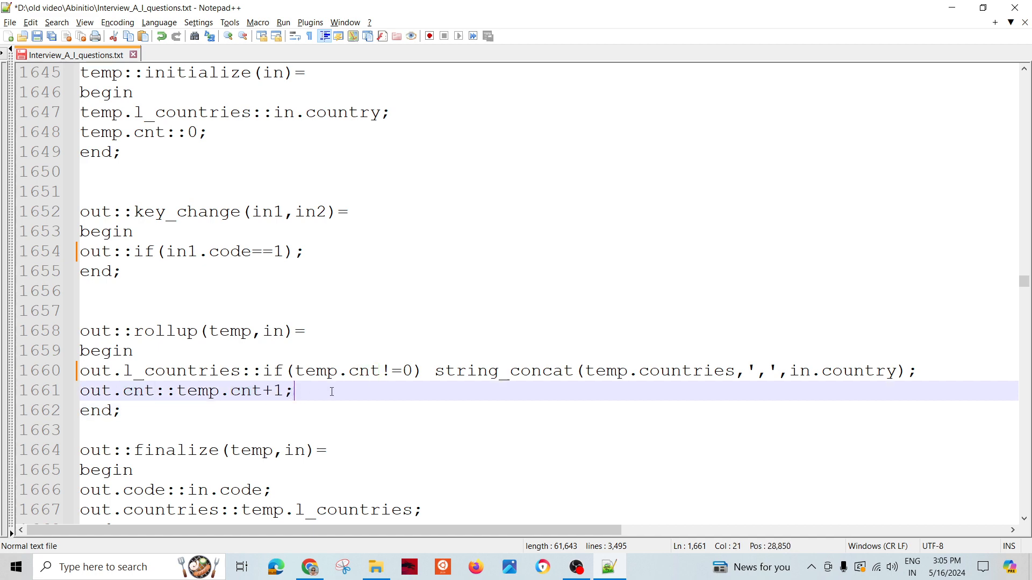
scroll(up, 3)
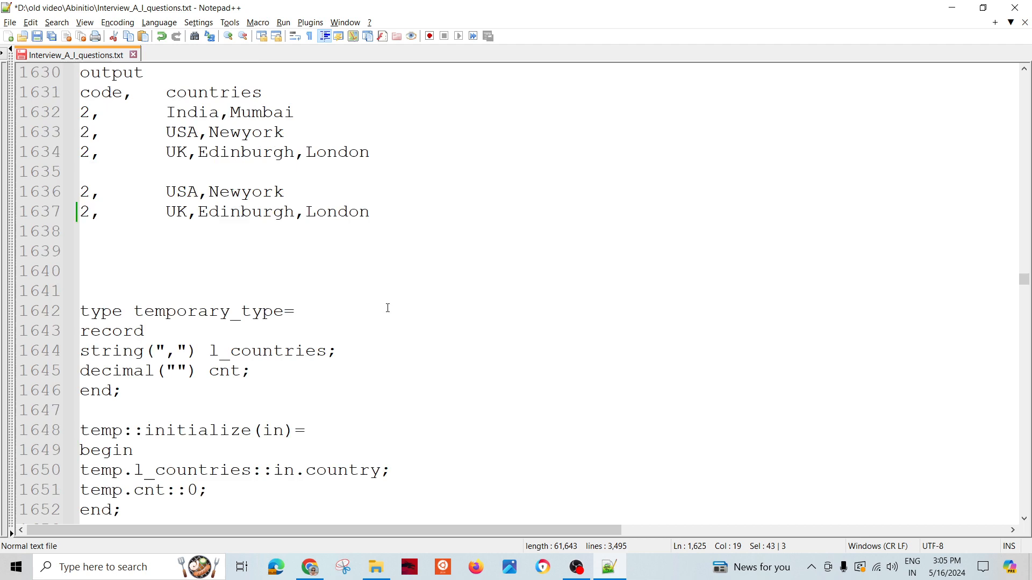
scroll(down, 3)
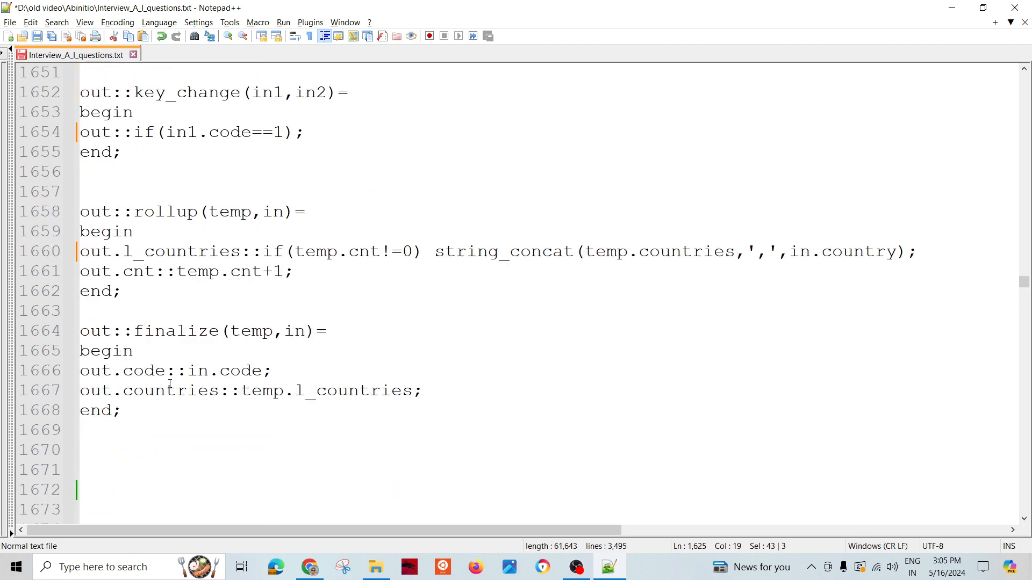
mouse_move(155, 413)
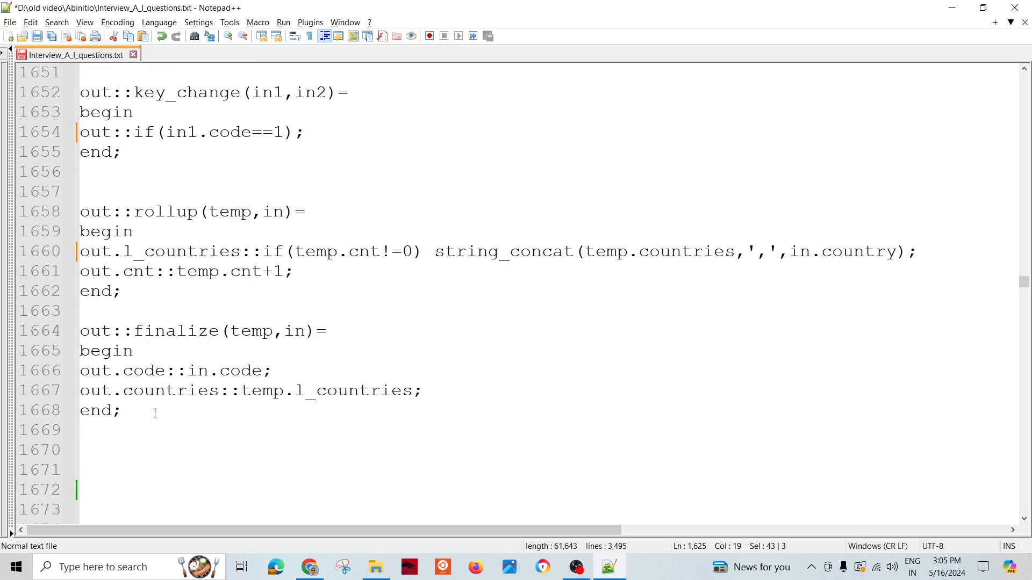
click(153, 370)
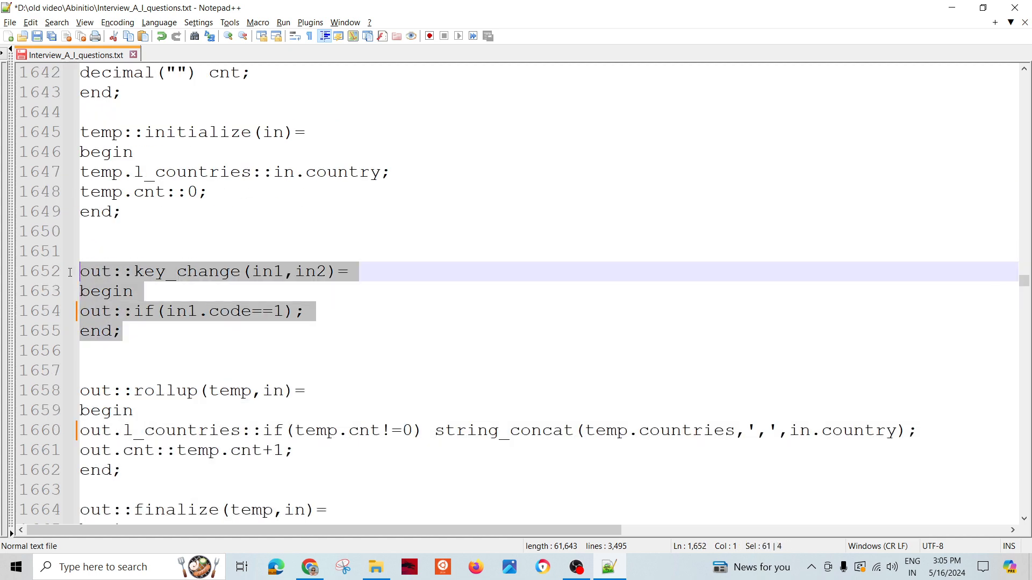
- Clear the key_change selection and scroll back up to the expected output and temp record
click(383, 350)
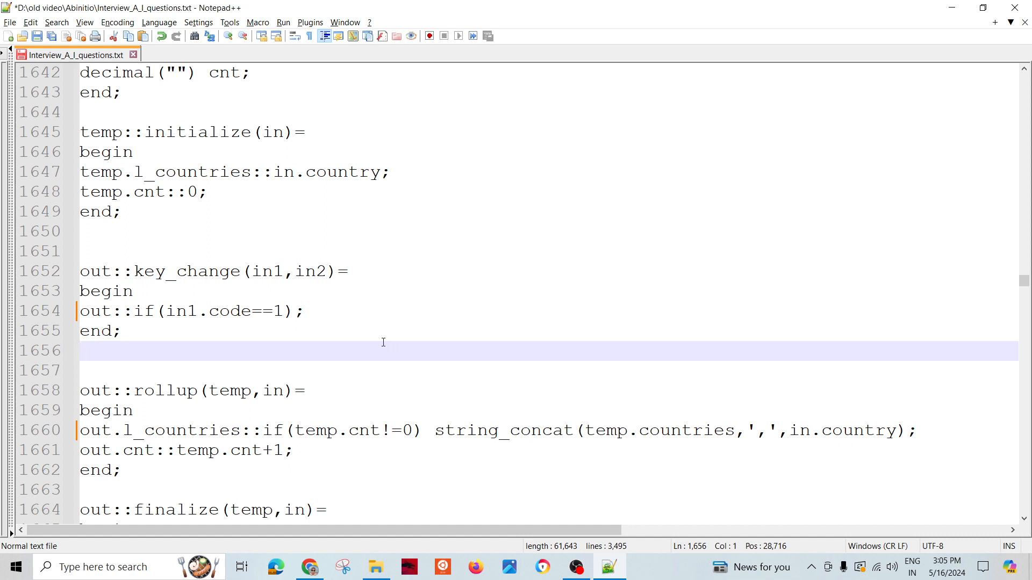
mouse_move(118, 111)
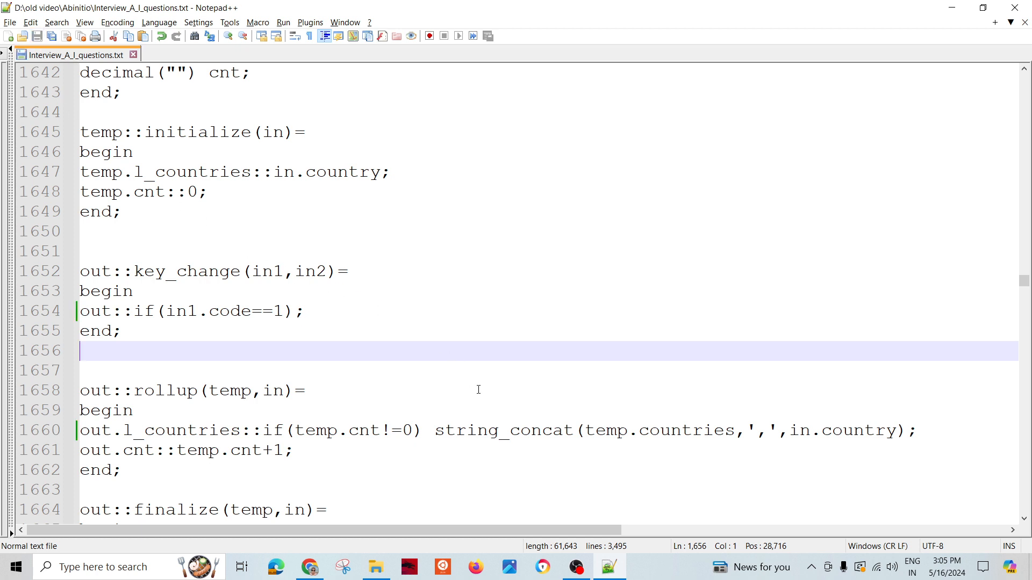
mouse_move(422, 350)
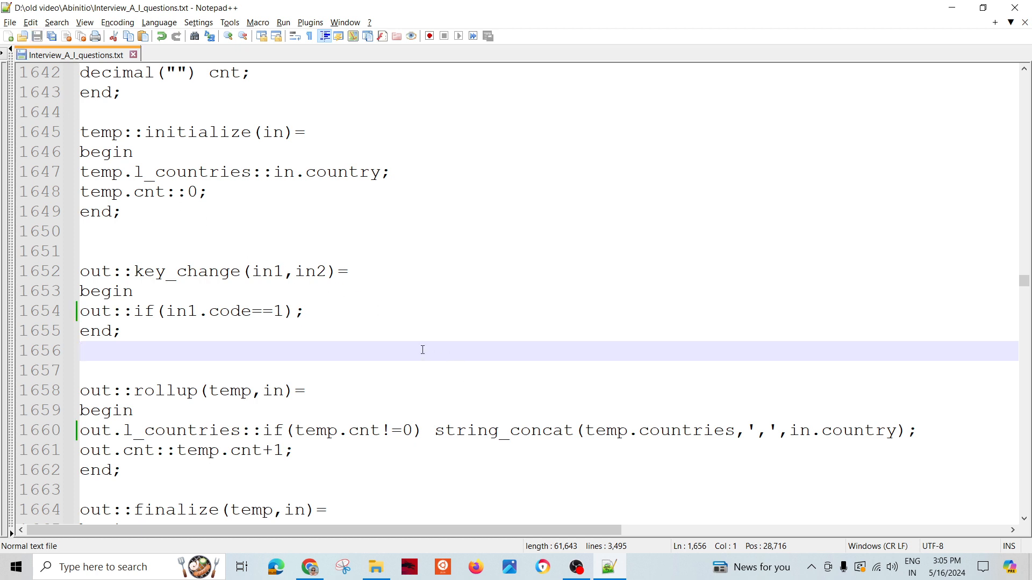
scroll(up, 3)
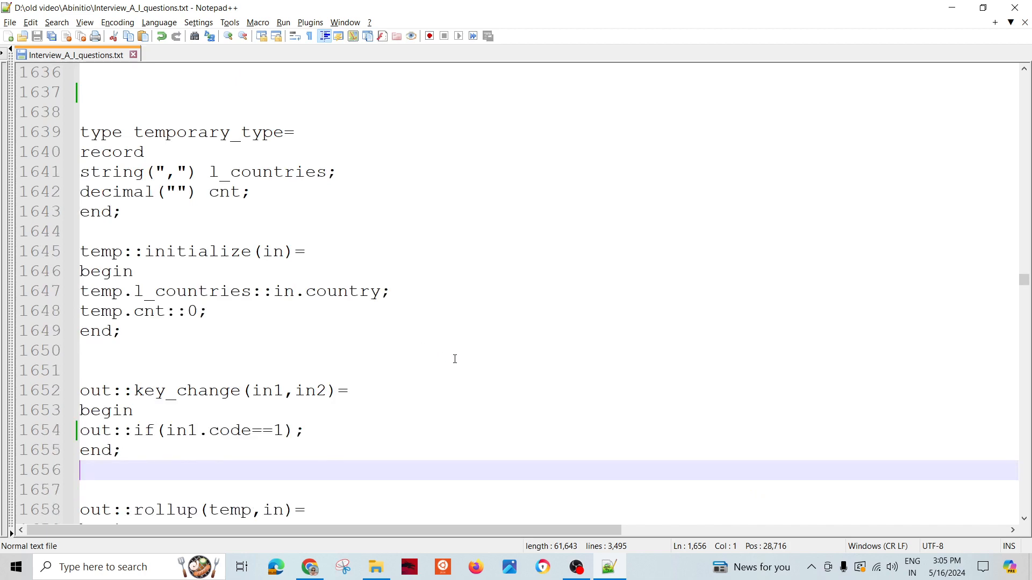
scroll(up, 3)
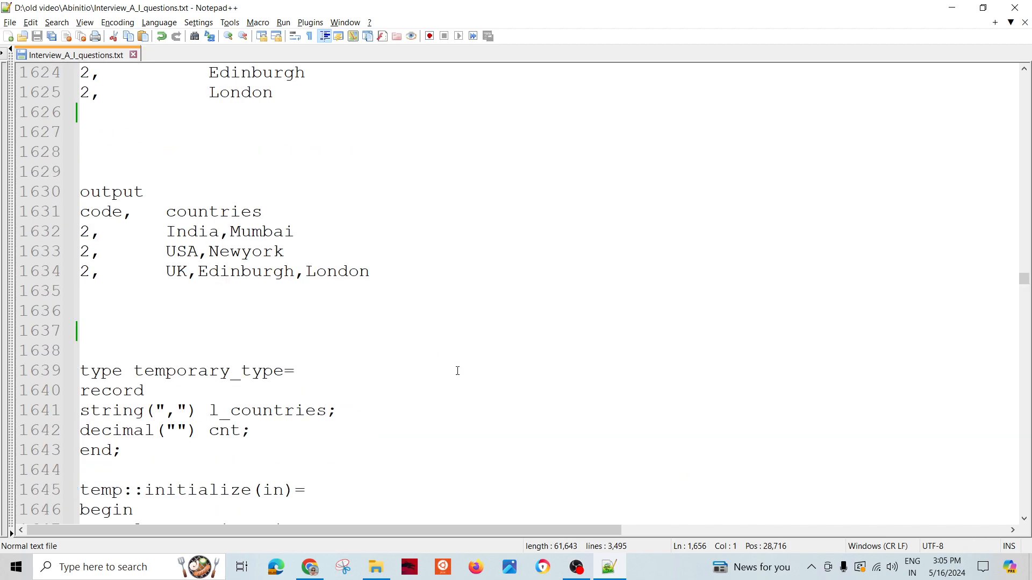
mouse_move(439, 389)
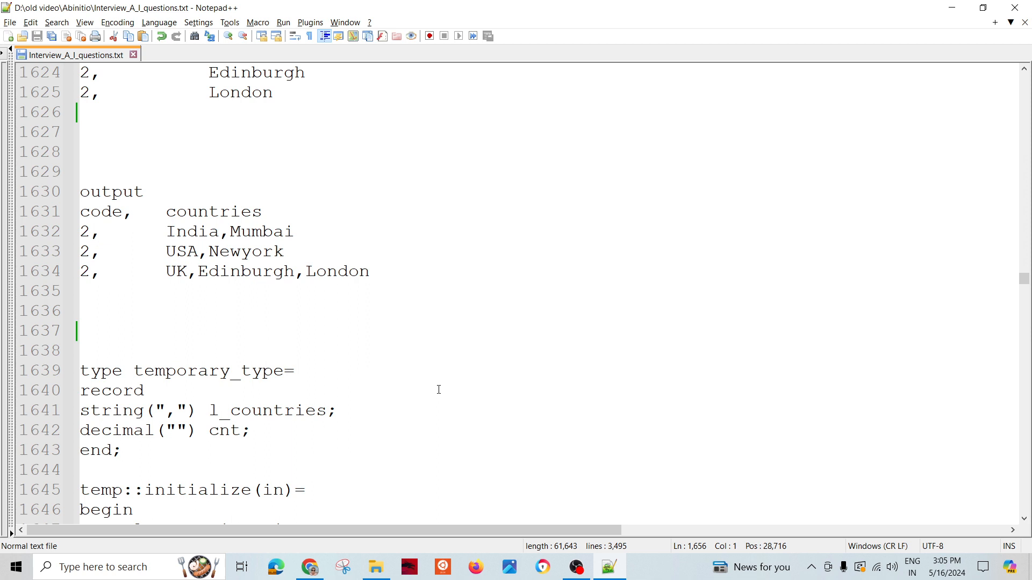
mouse_move(426, 378)
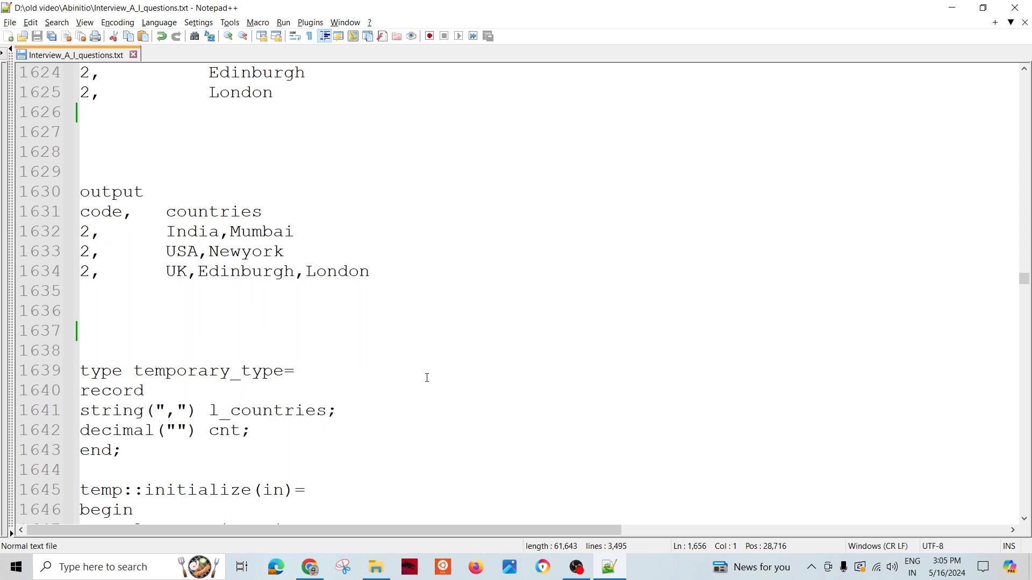